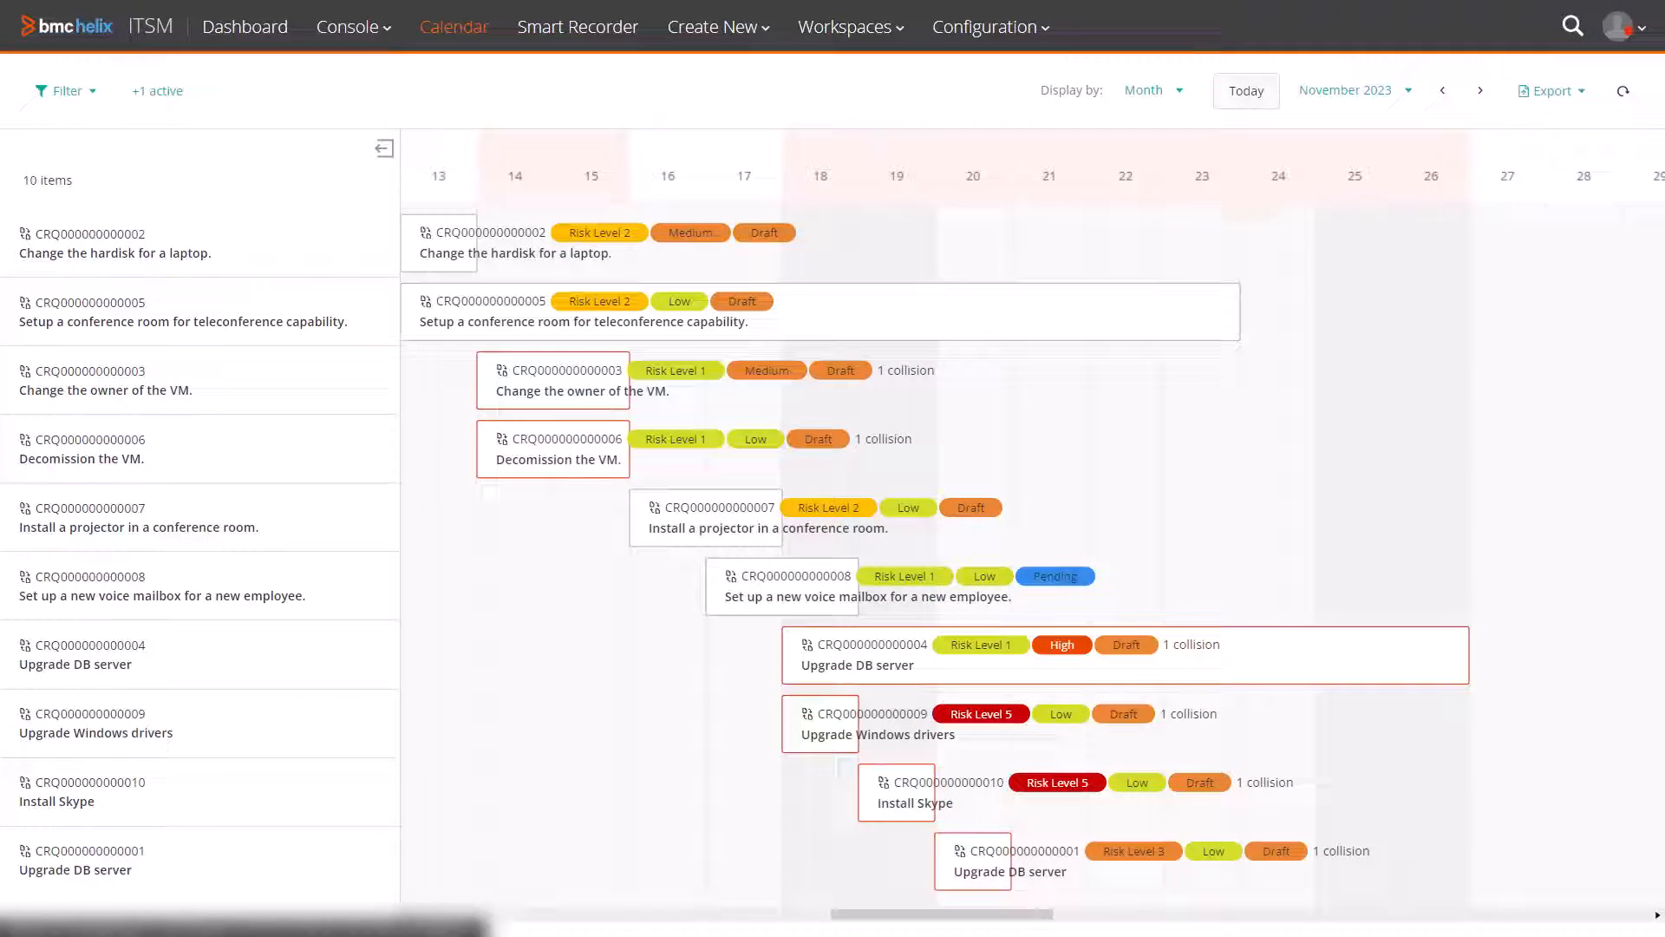
mouse_move(1202, 228)
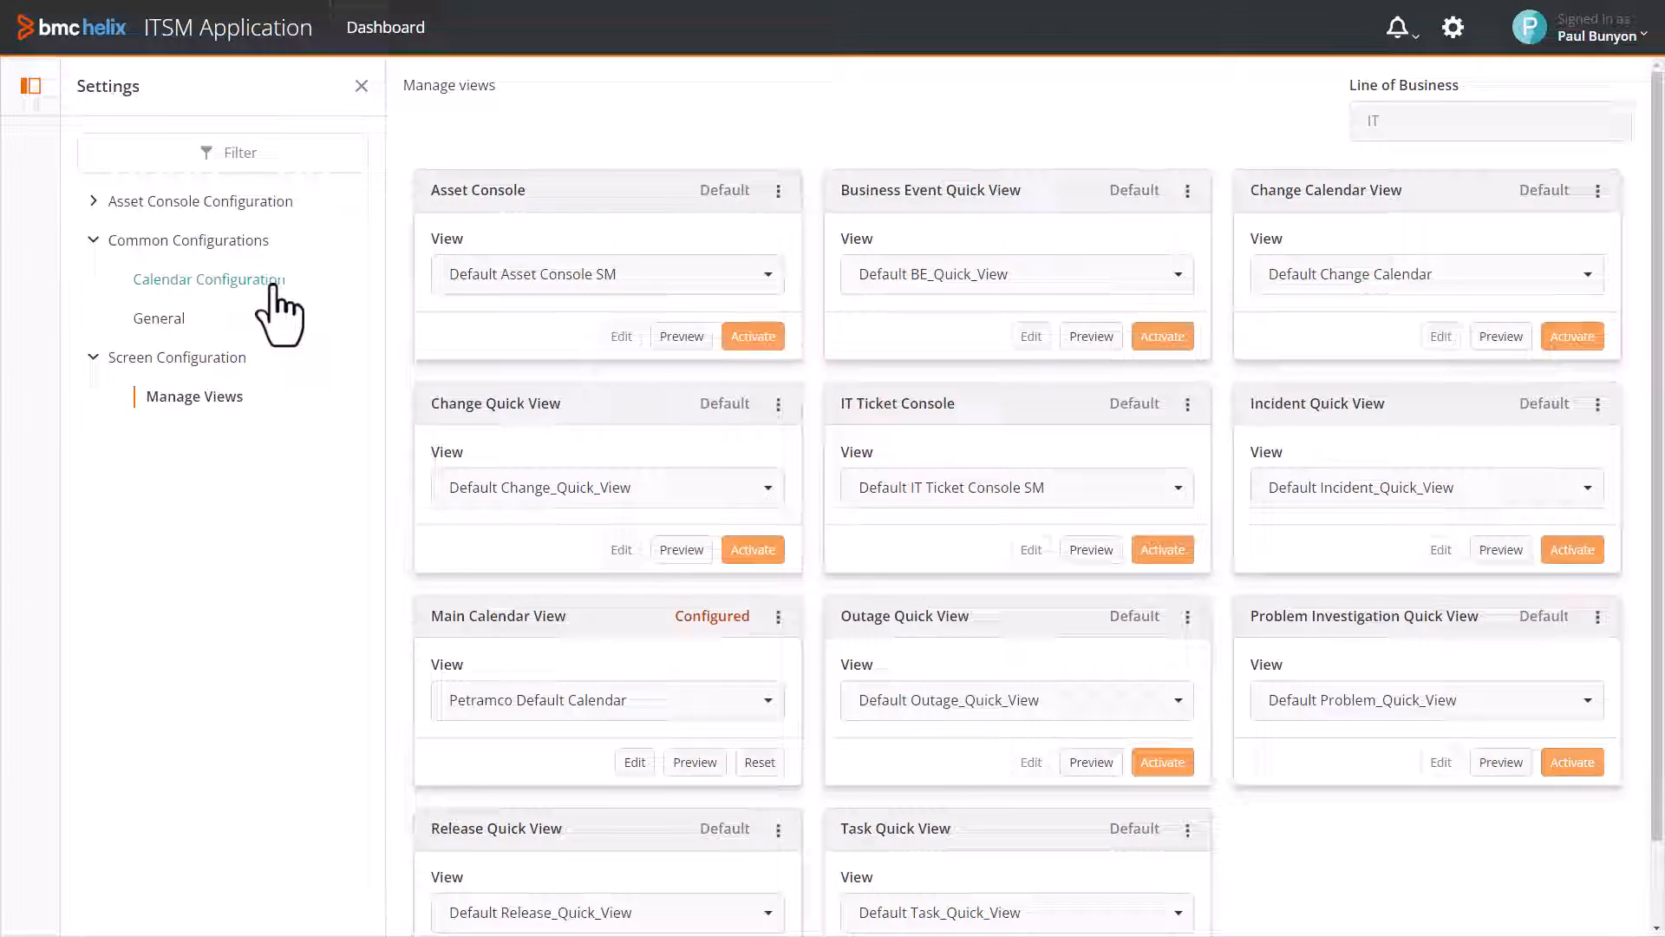
Step: Open Calendar Configuration from the Common Configurations settings
left_click(208, 279)
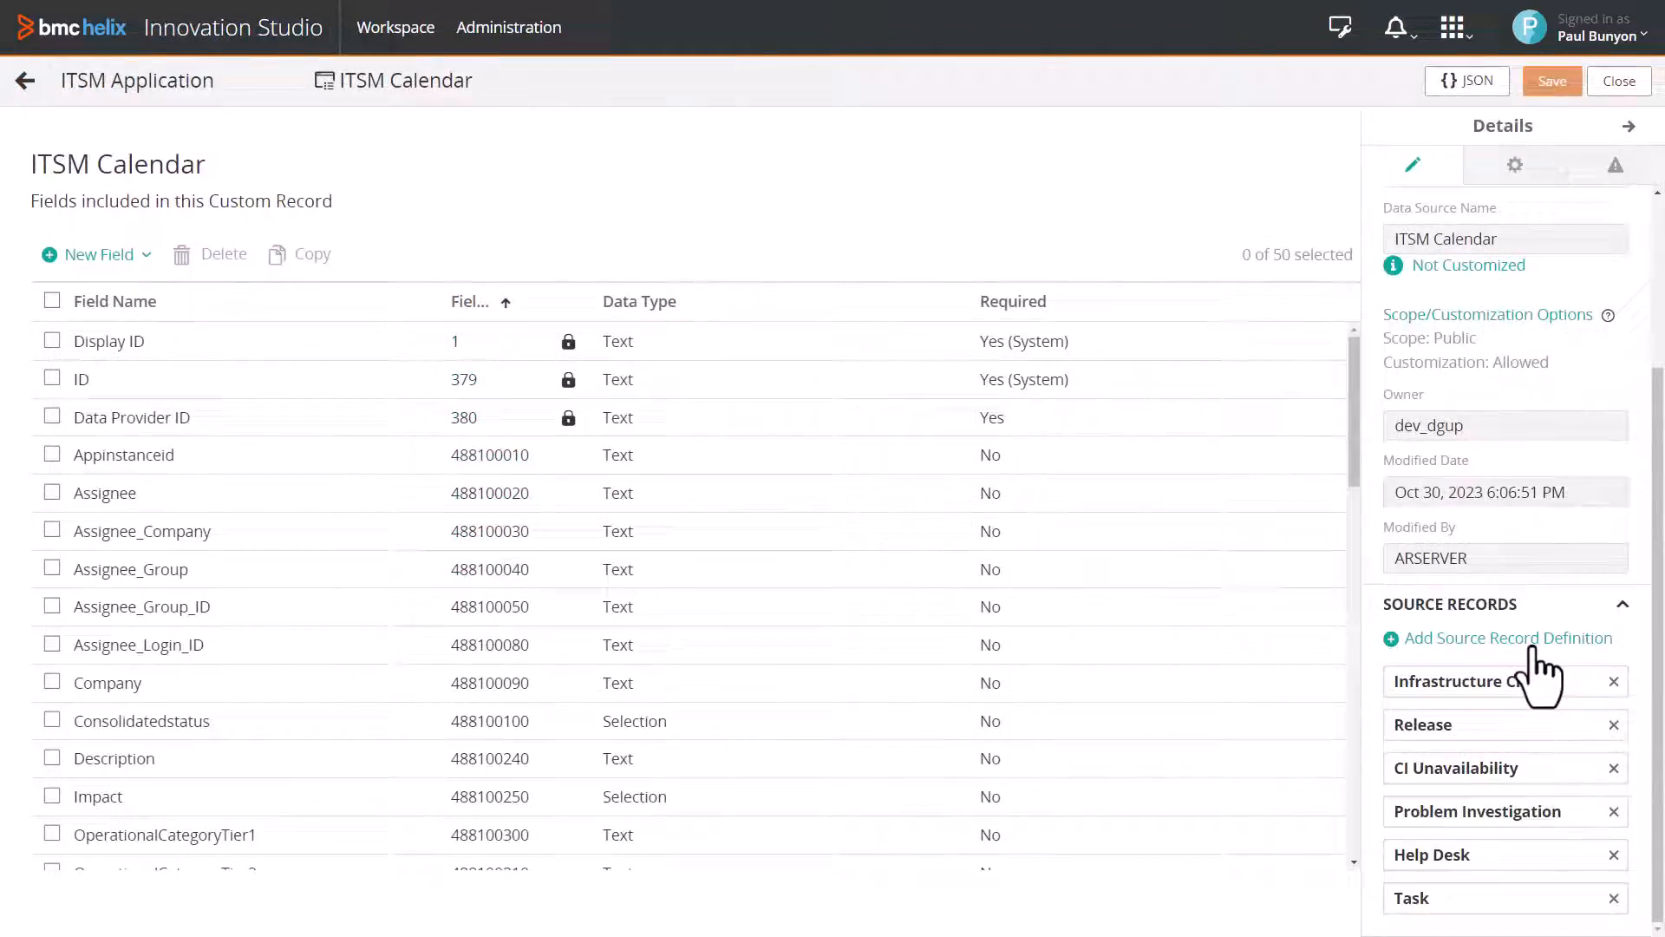
Step: Add WorkOrder as a source record definition of ITSM Calendar and save
left_click(1508, 637)
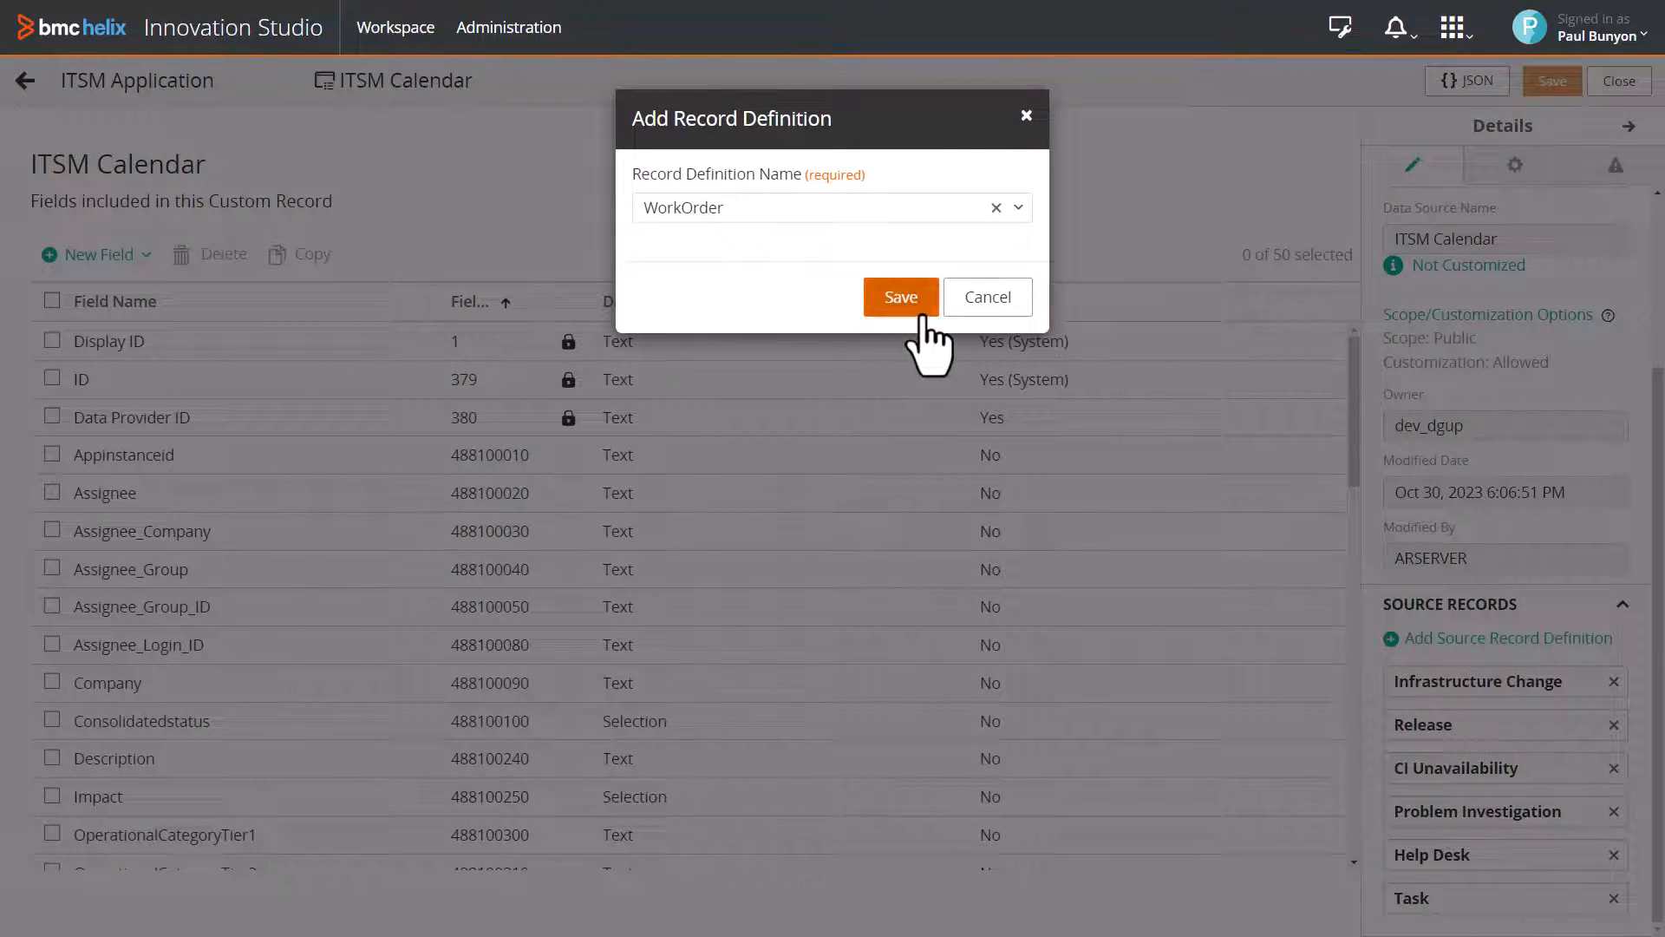
left_click(900, 297)
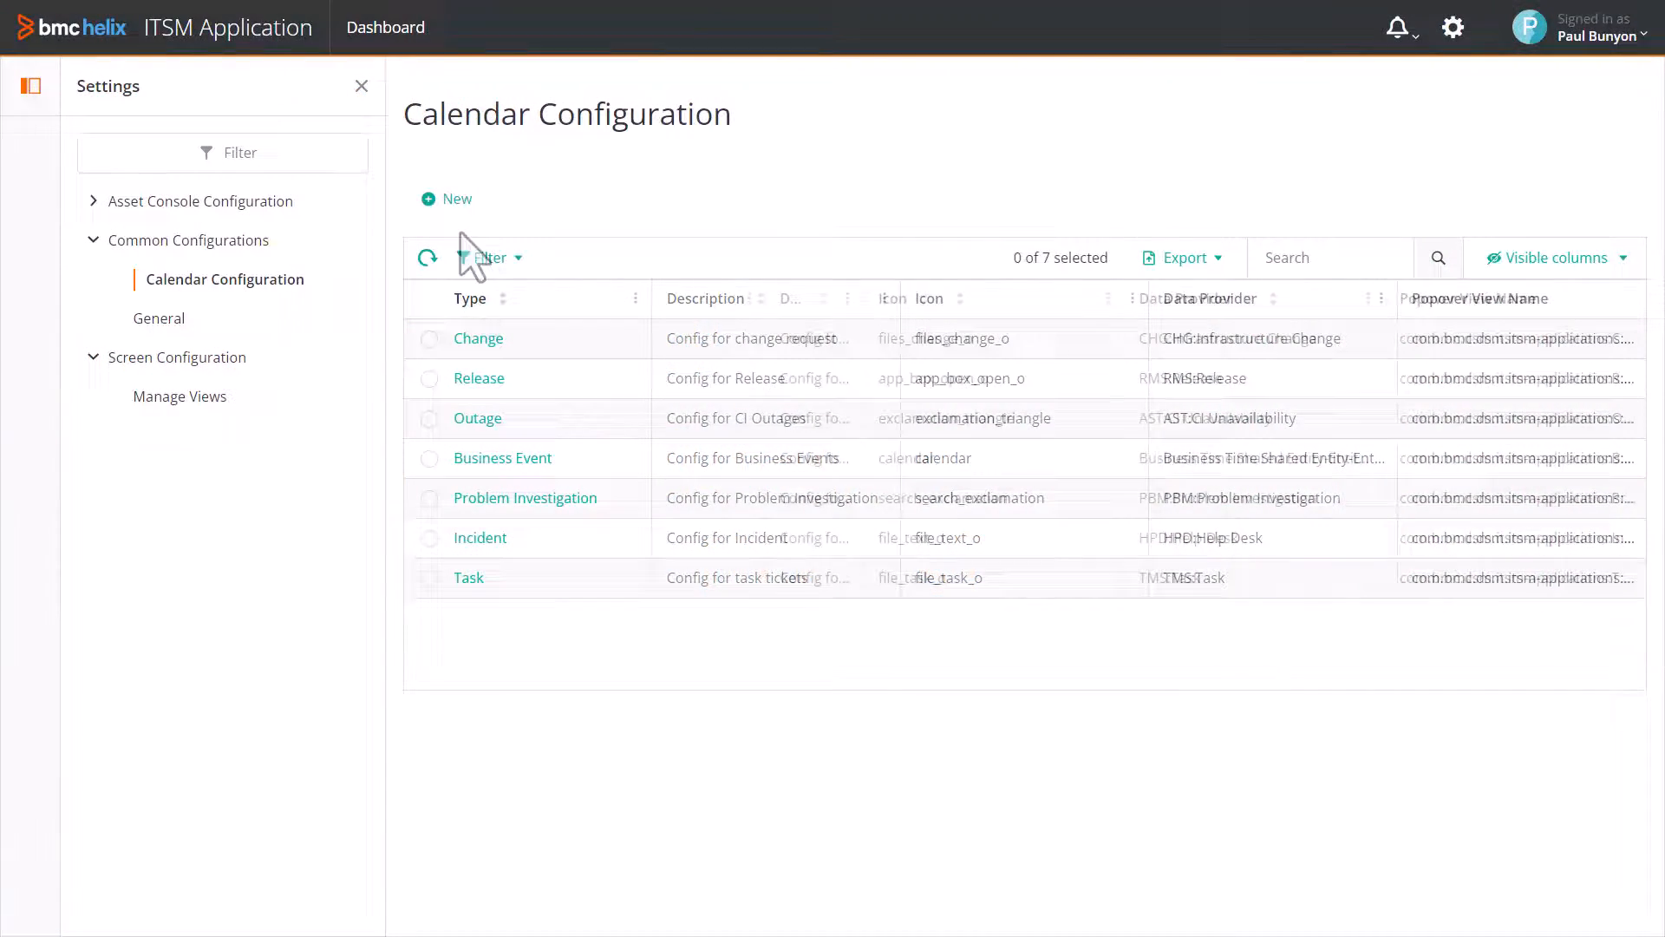
Step: Create a calendar configuration: ticket type WOI:WorkOrder, description 'Config for Work Order', label 'Work Order'
left_click(445, 198)
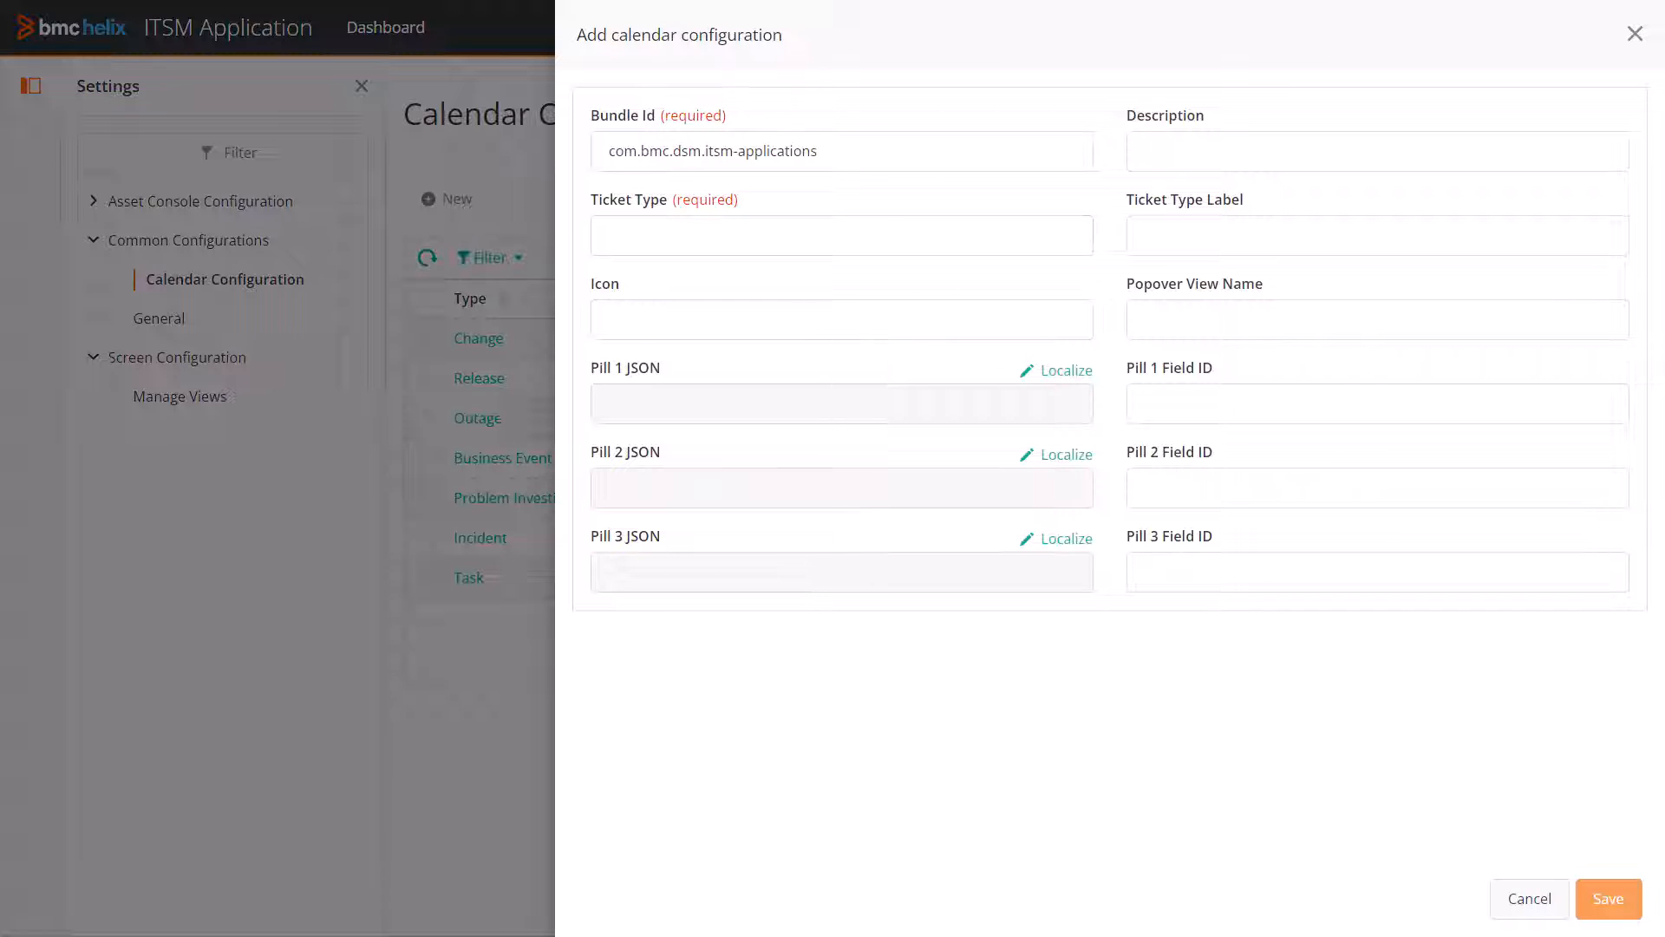
type("WOI:WorkOrd")
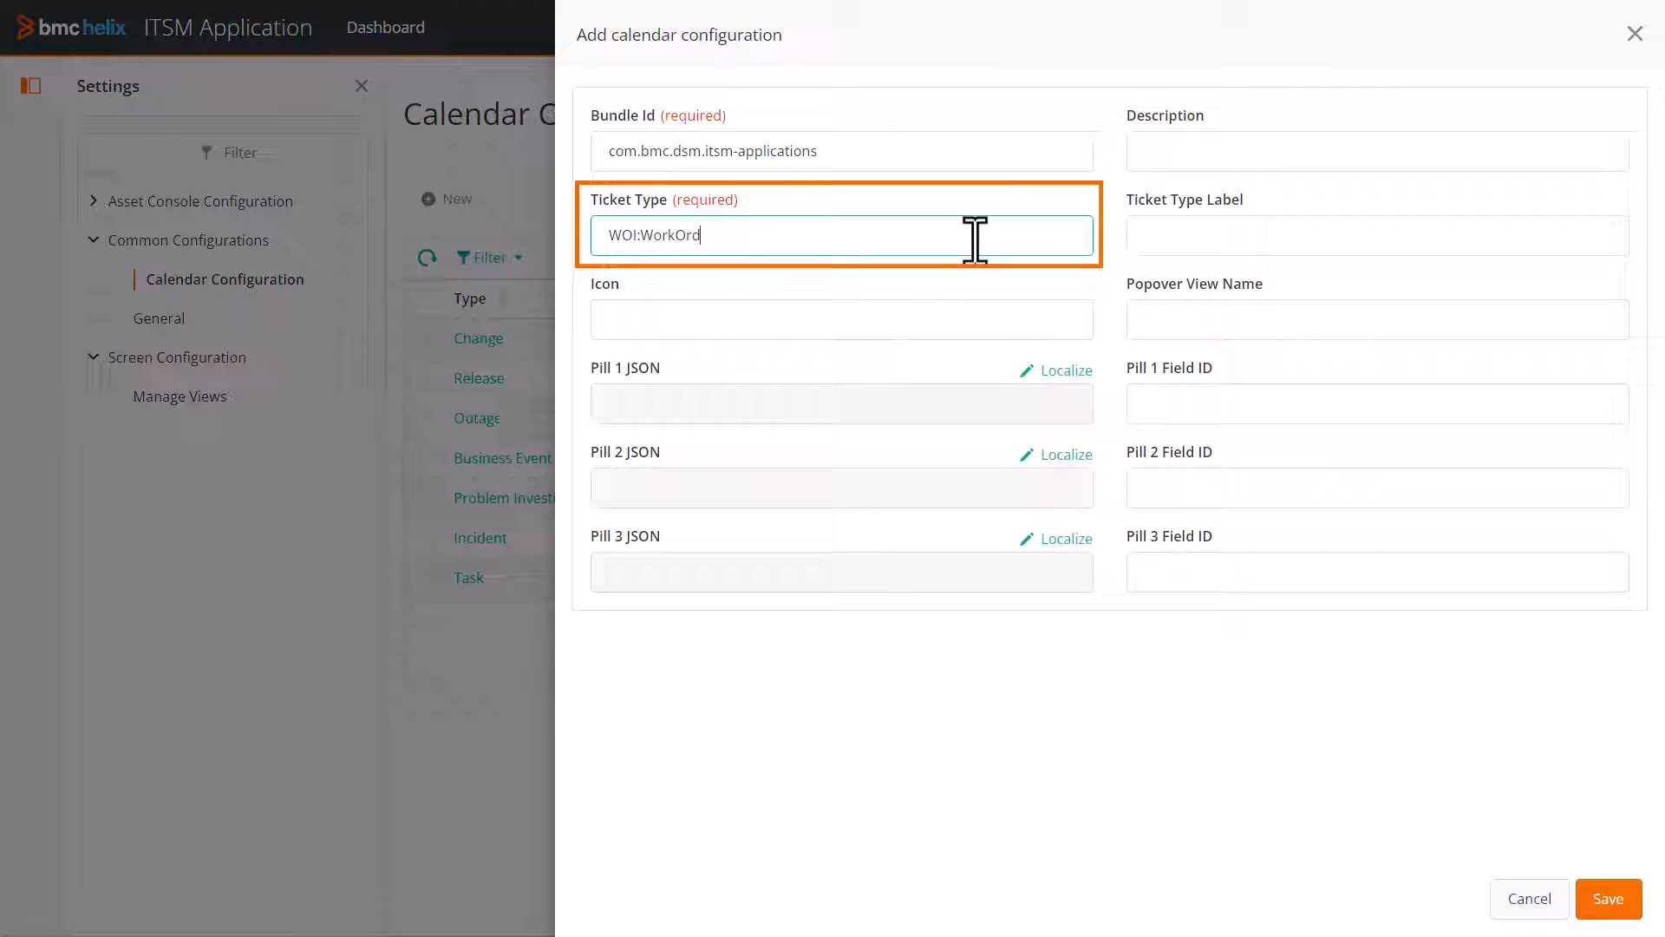
type("Config")
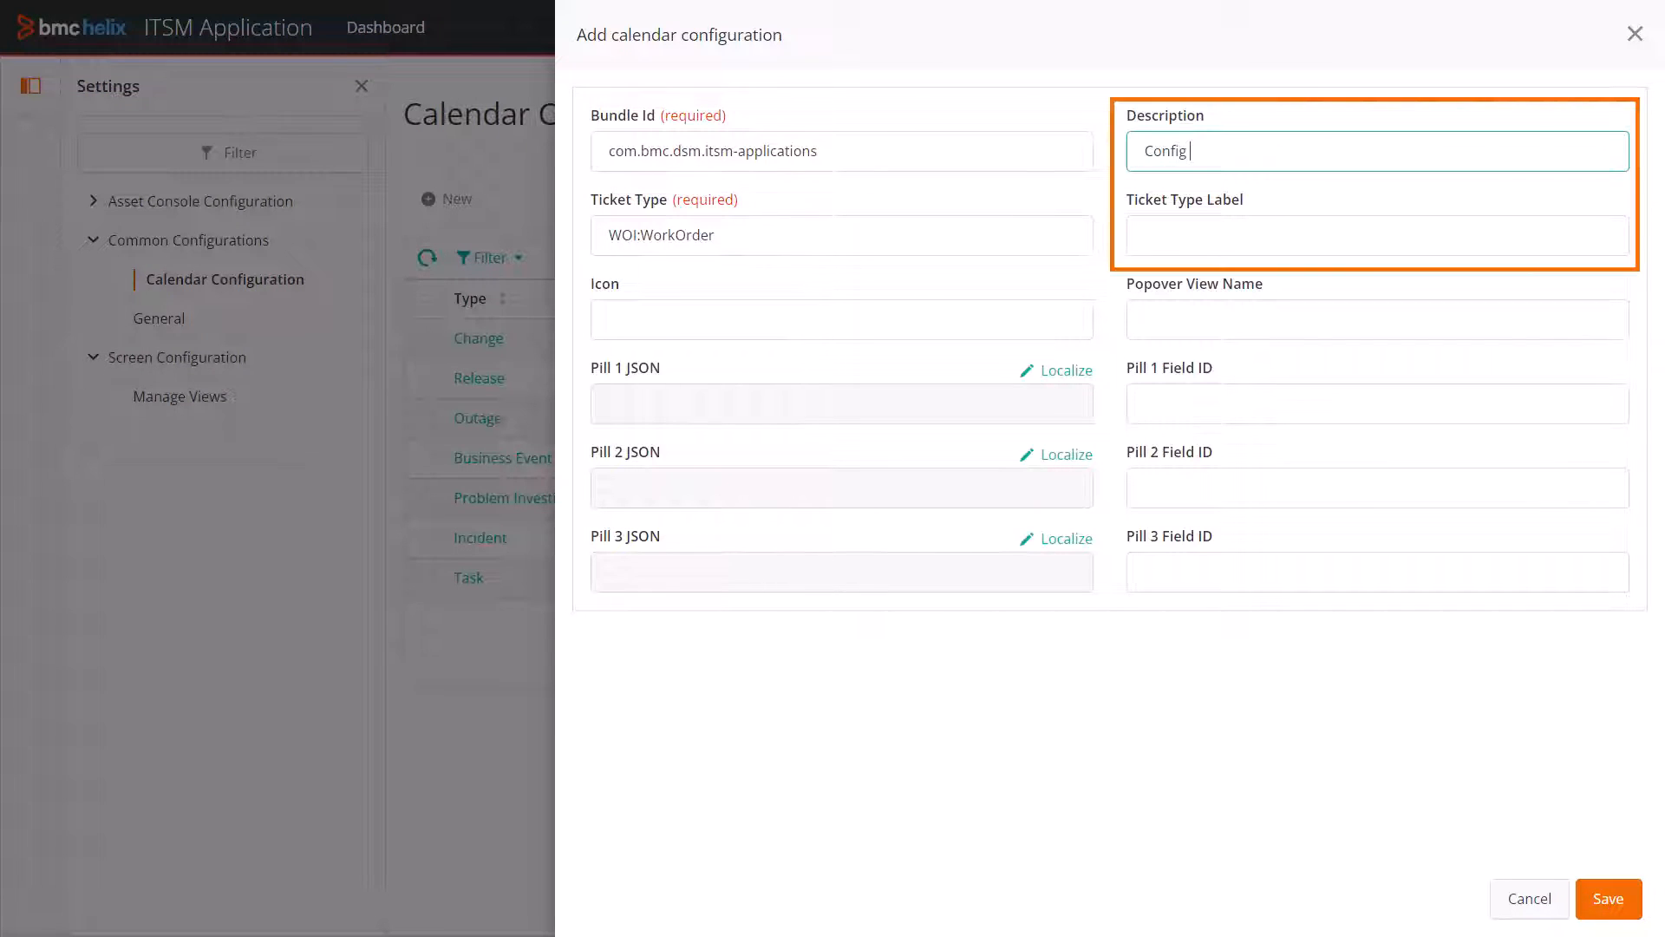
type("Work Order")
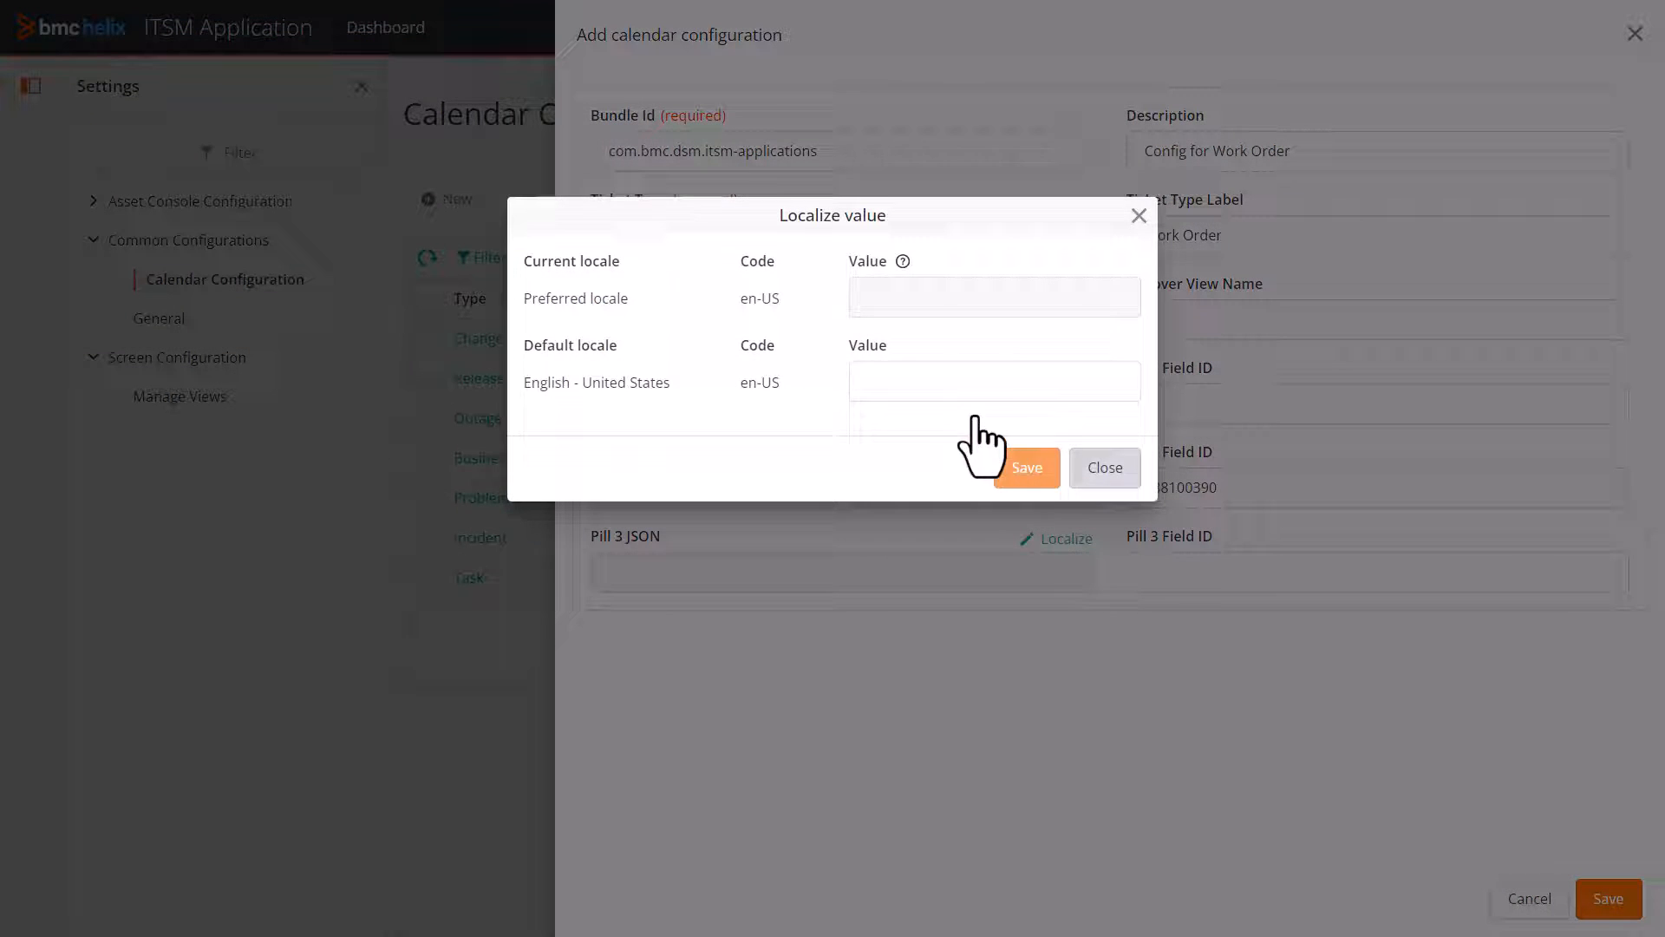
Step: Save localized Pill 2 JSON with Priority colours and Pill 3 JSON with Status colours
type("{\"text\":\"Low\",\"label\":\"Priority\"}")
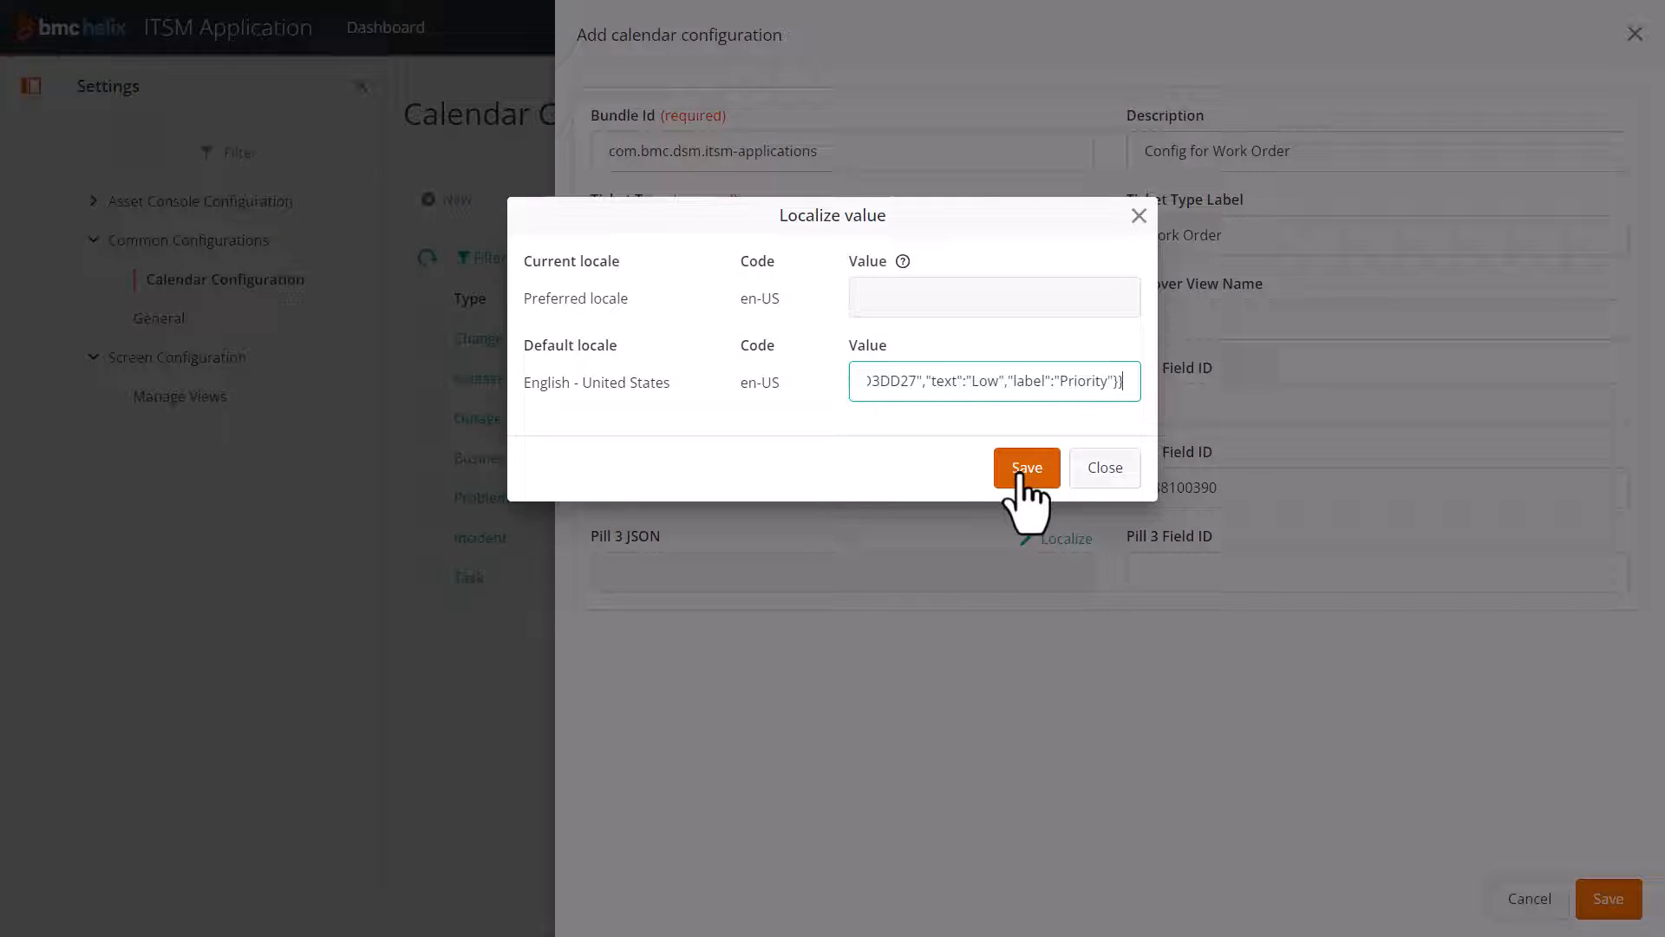
left_click(1026, 467)
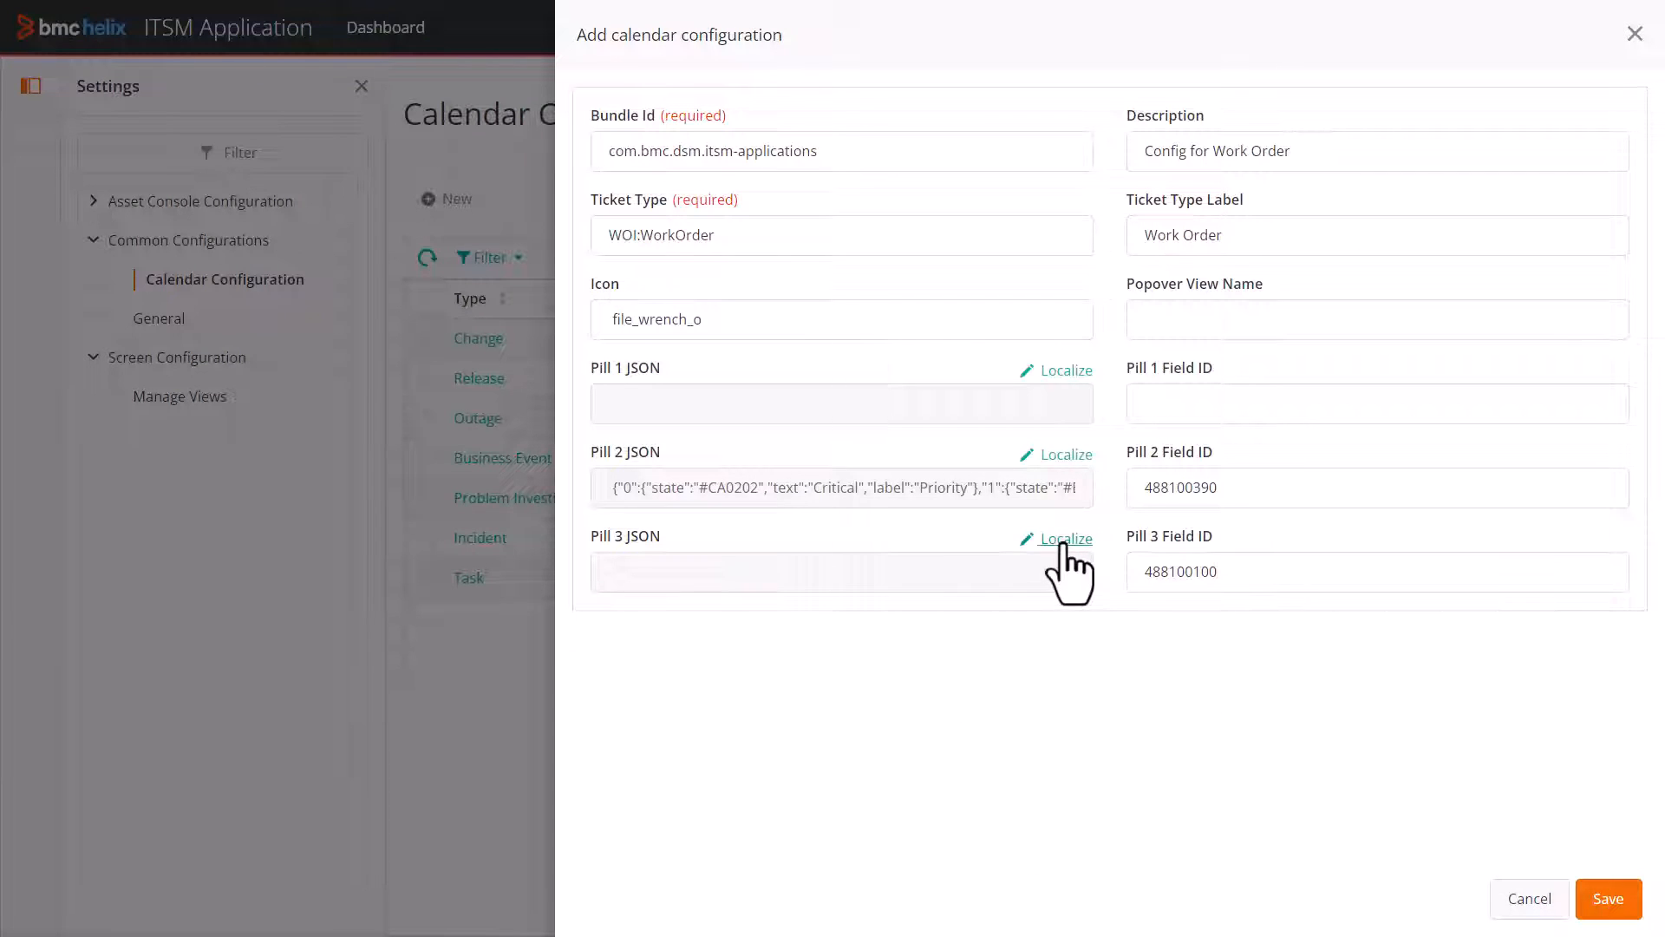
left_click(1067, 538)
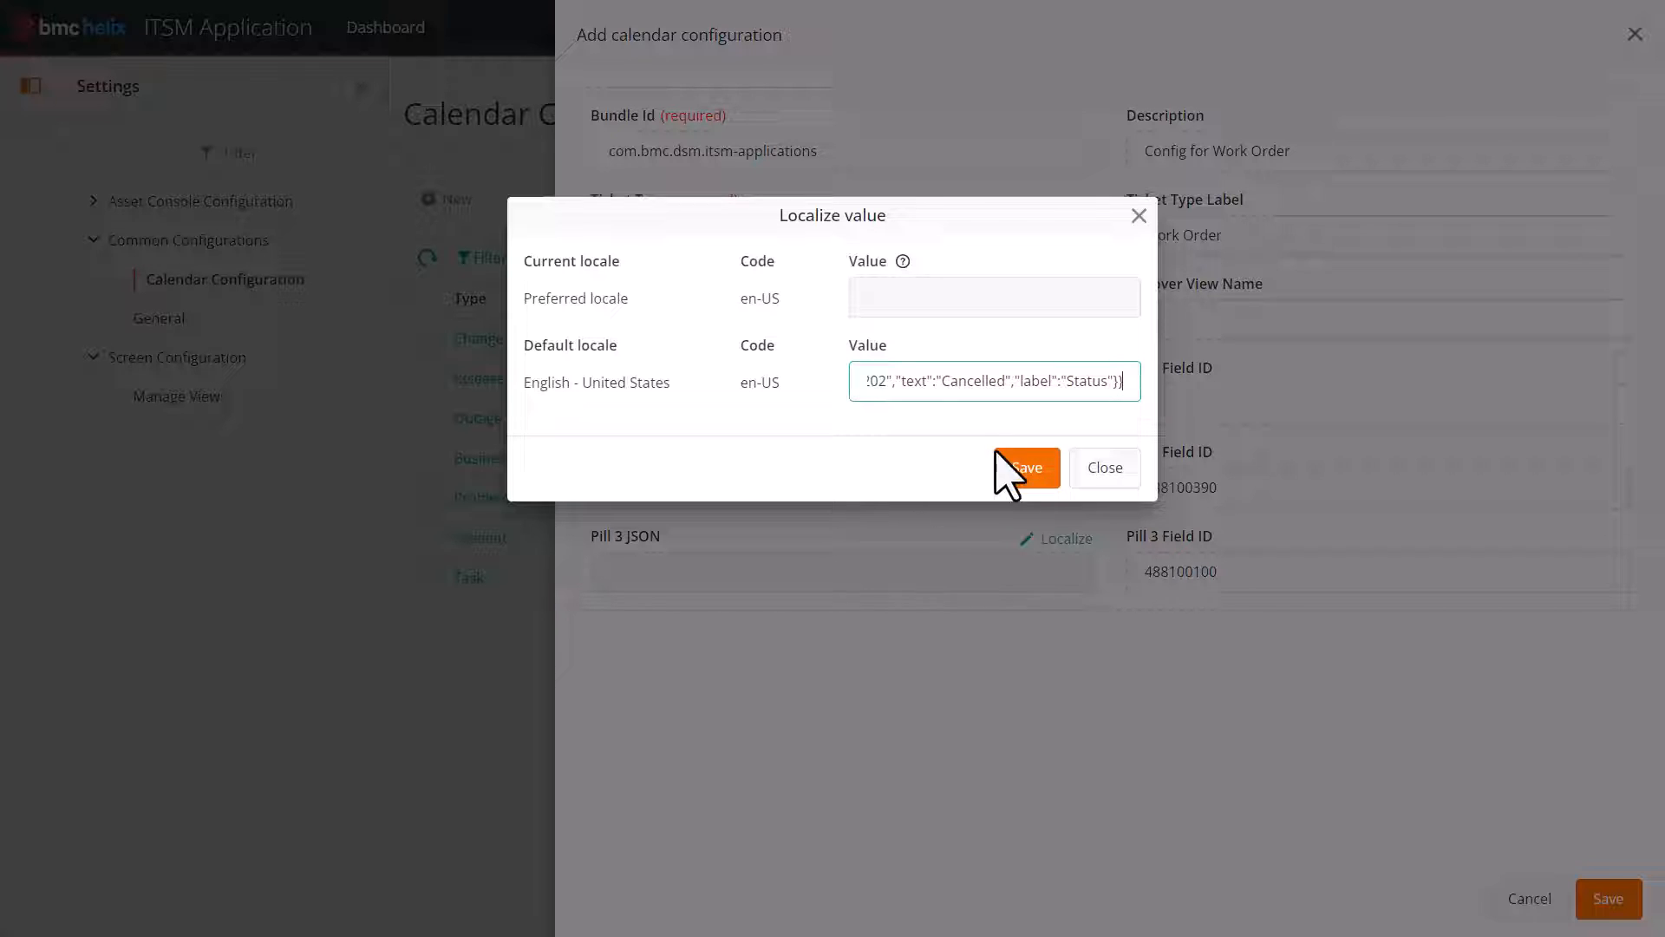
left_click(1025, 468)
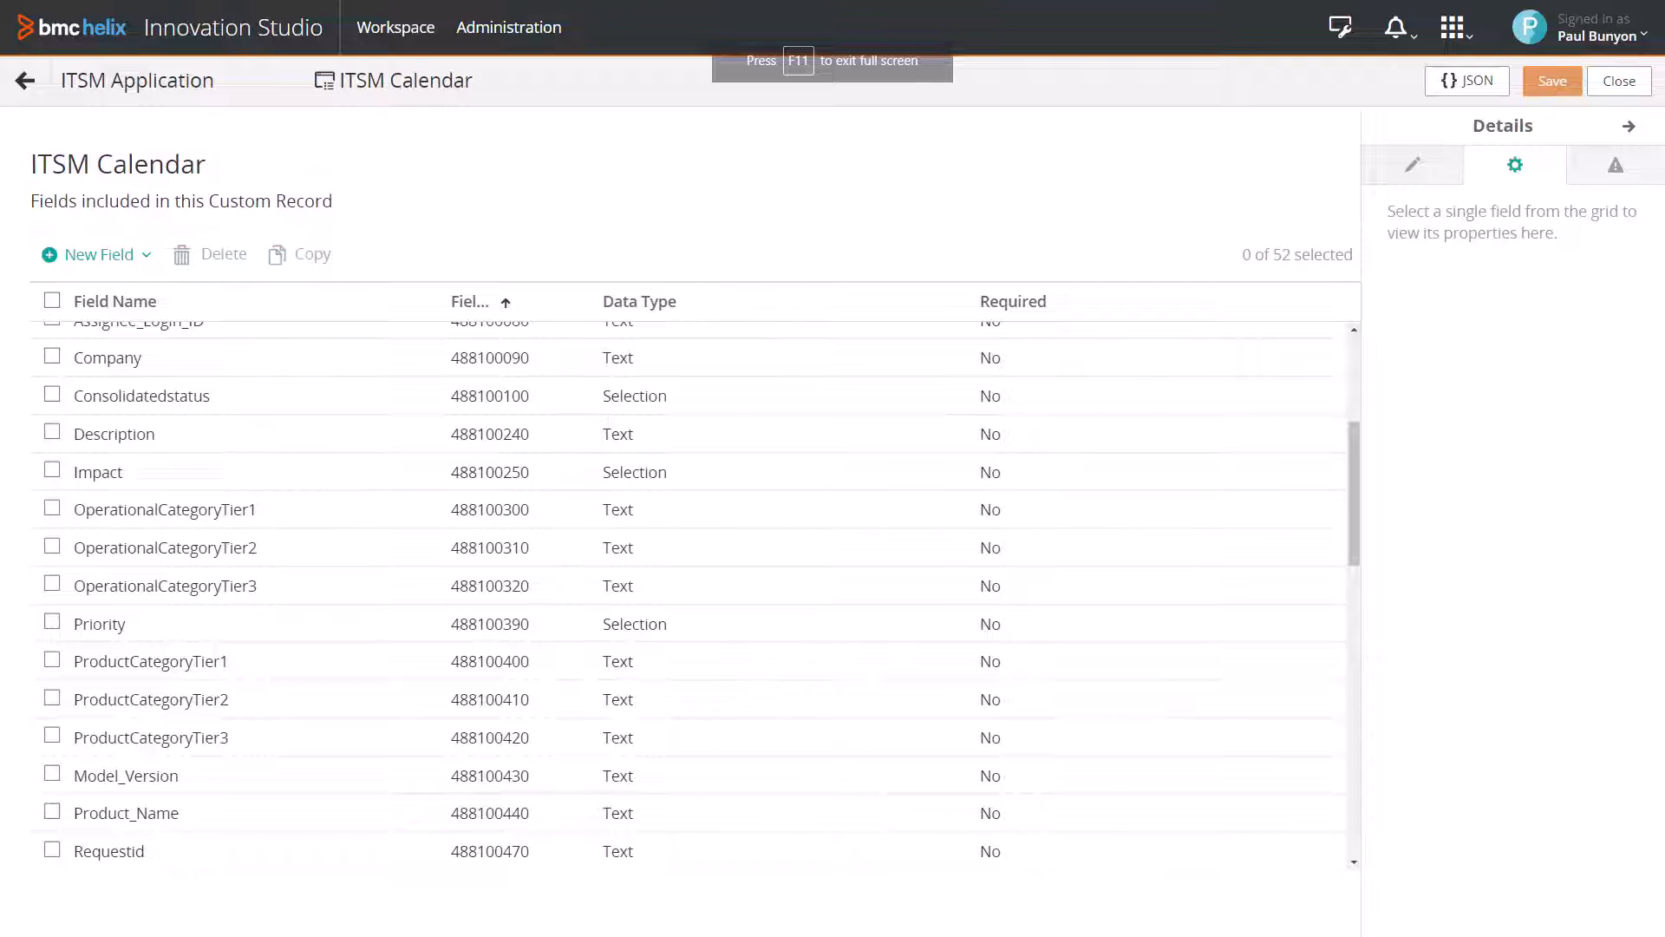
Step: Review the Priority field's selection options Critical, High, Medium and Low
left_click(100, 624)
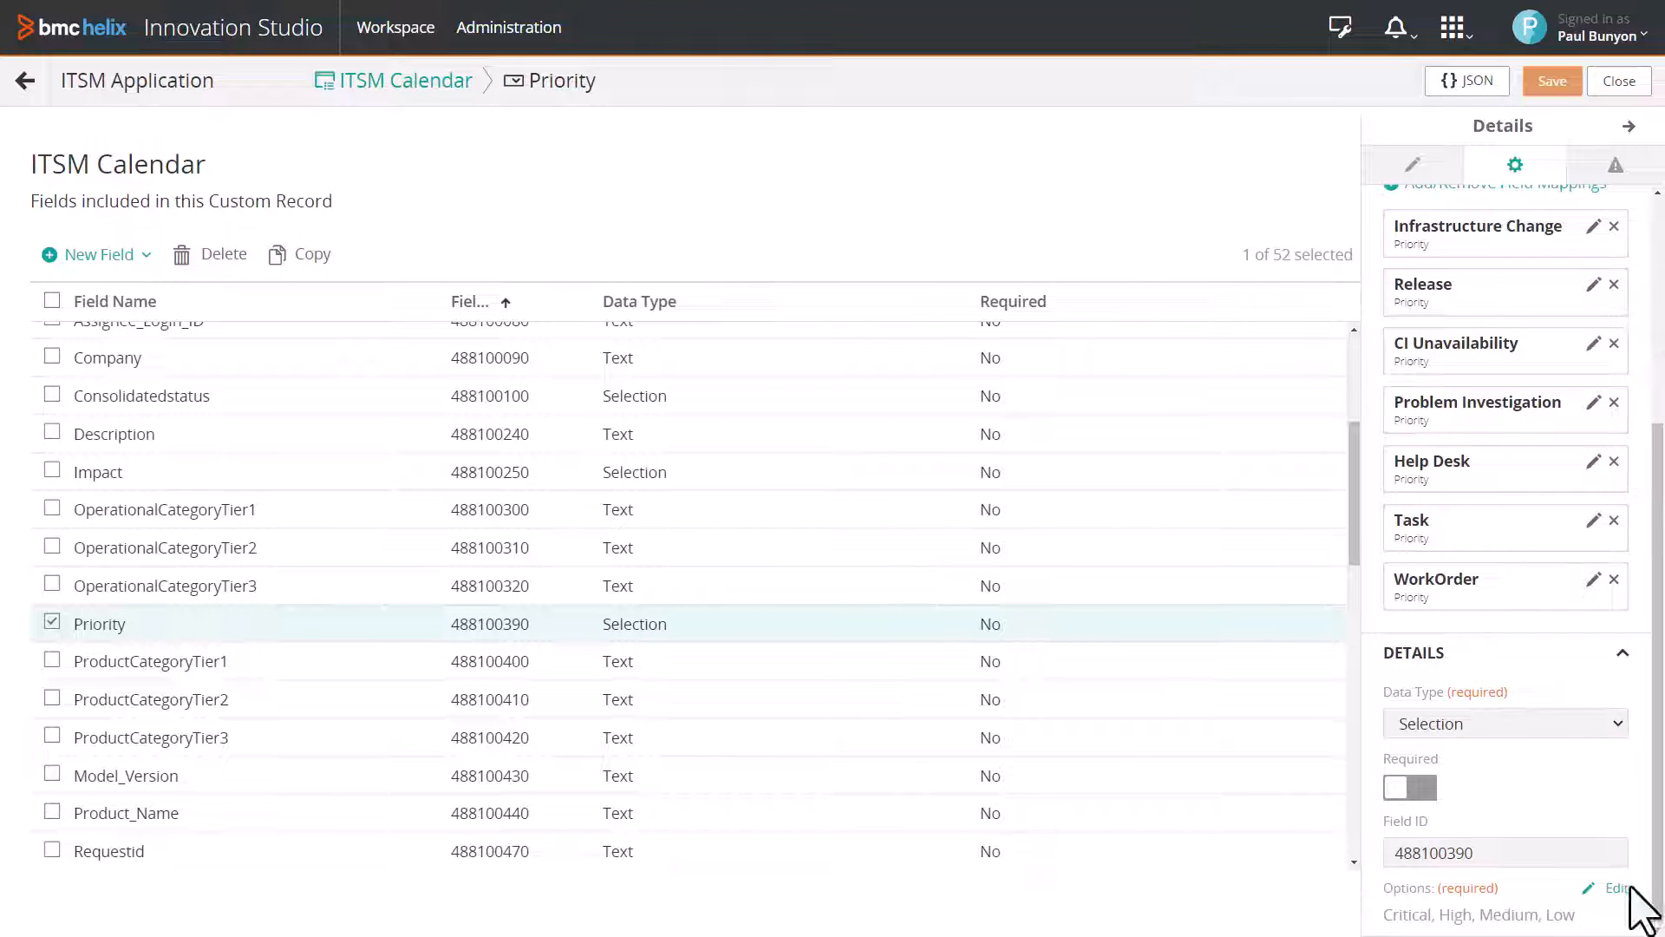
left_click(1615, 887)
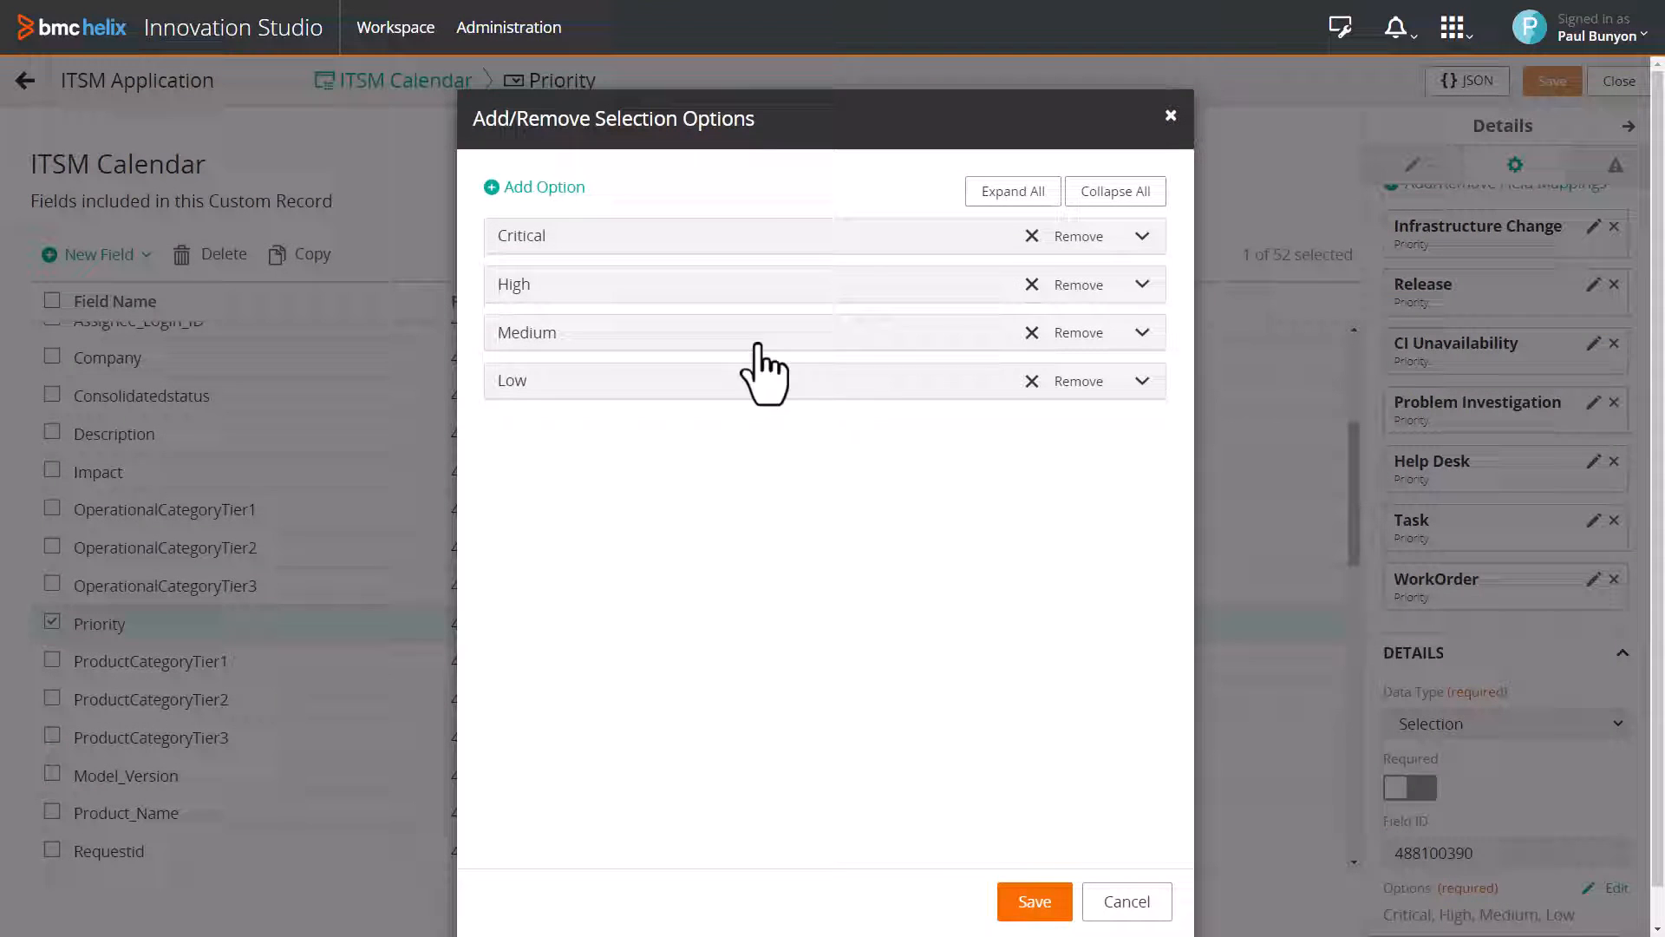
left_click(1141, 236)
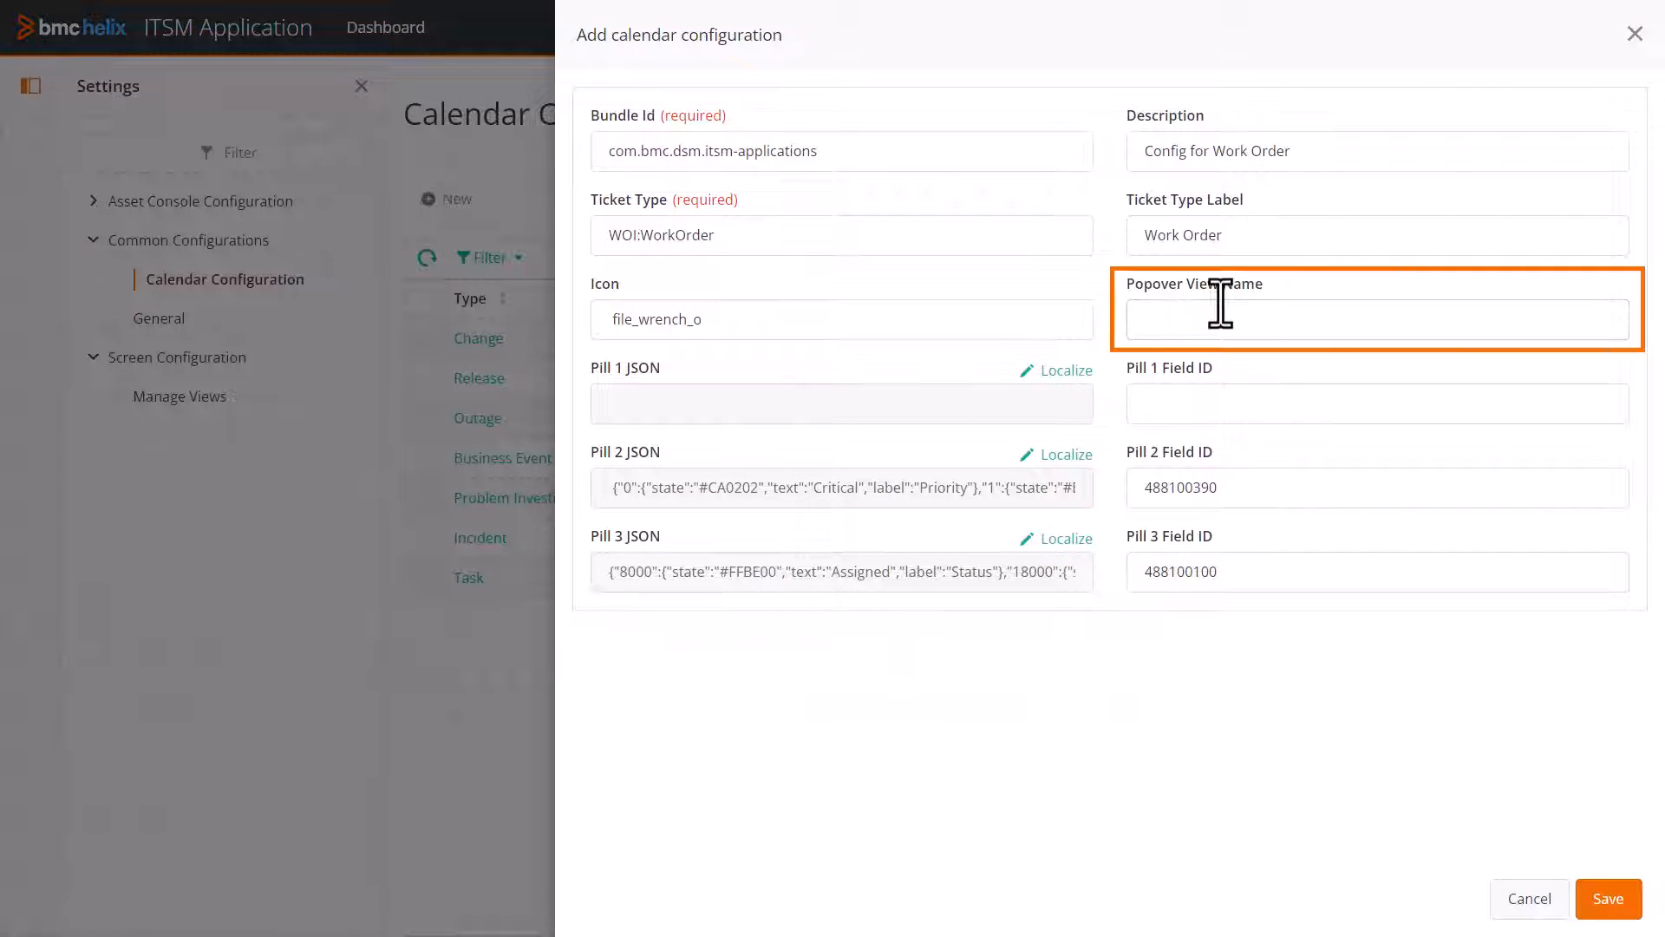
Step: Enter popover view name com.bmc.dsm.itsm-applications:Petramco_WO_Quick_View and save the configuration
type("com.bmc.dsm.itsm-applications:Petramco_WO_Quick_View")
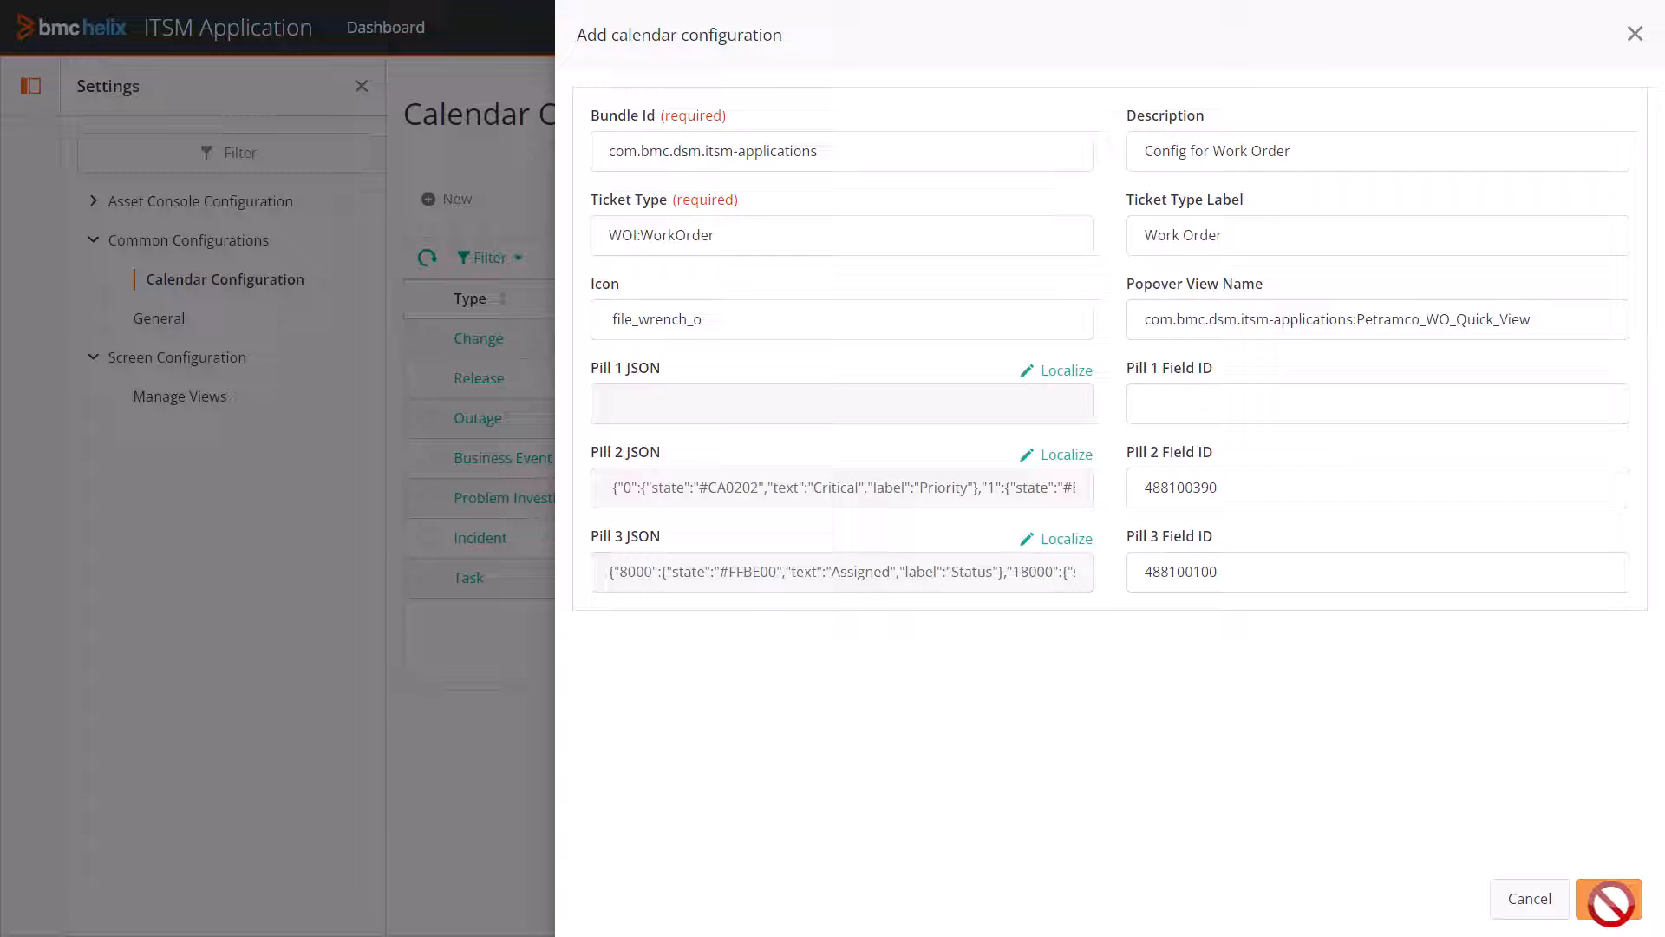
left_click(1607, 899)
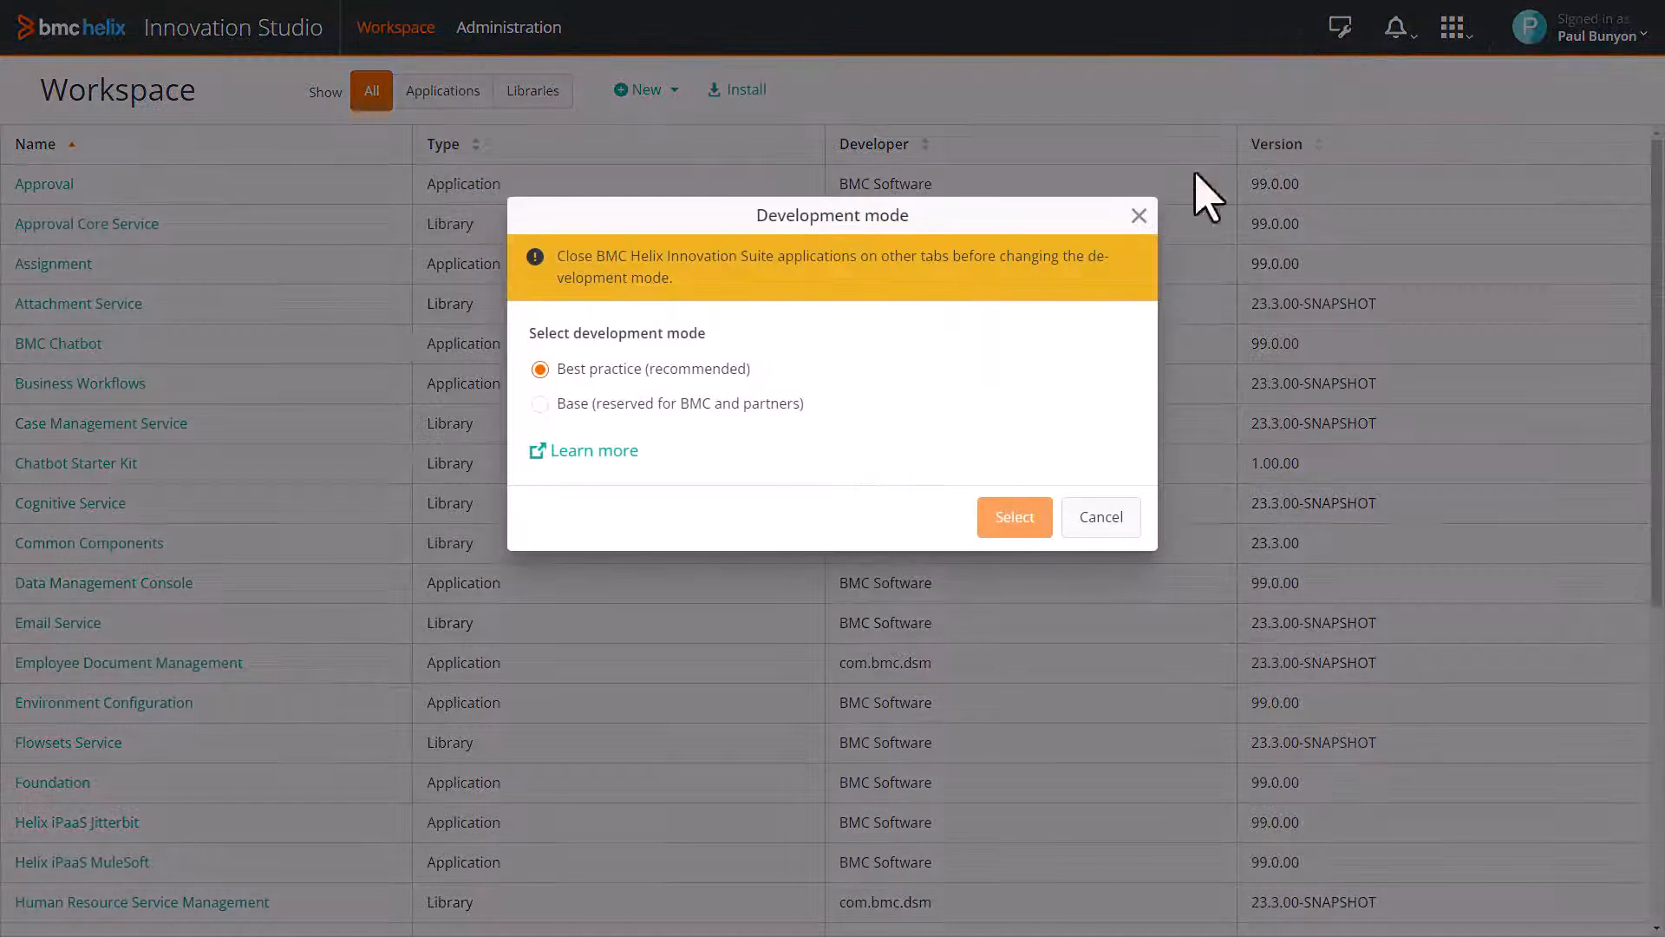
Step: In Best practice mode, copy ITSM Application's Default Incident_Quick_View as Petramco_WO_Quick_View
left_click(1137, 216)
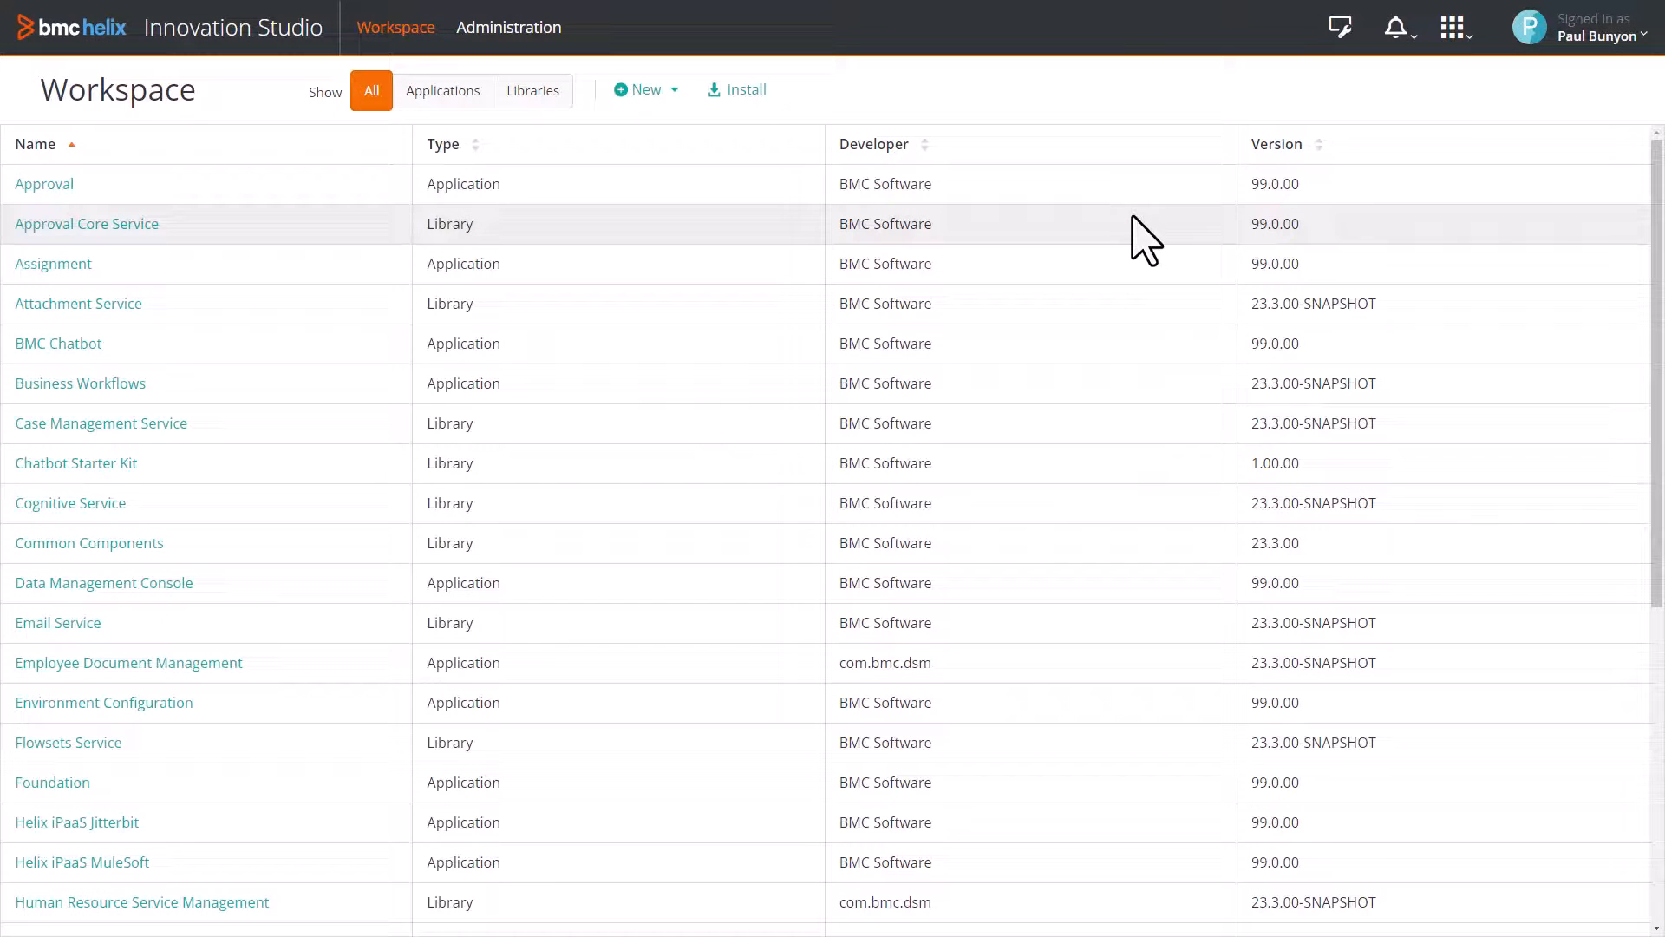
left_click(444, 90)
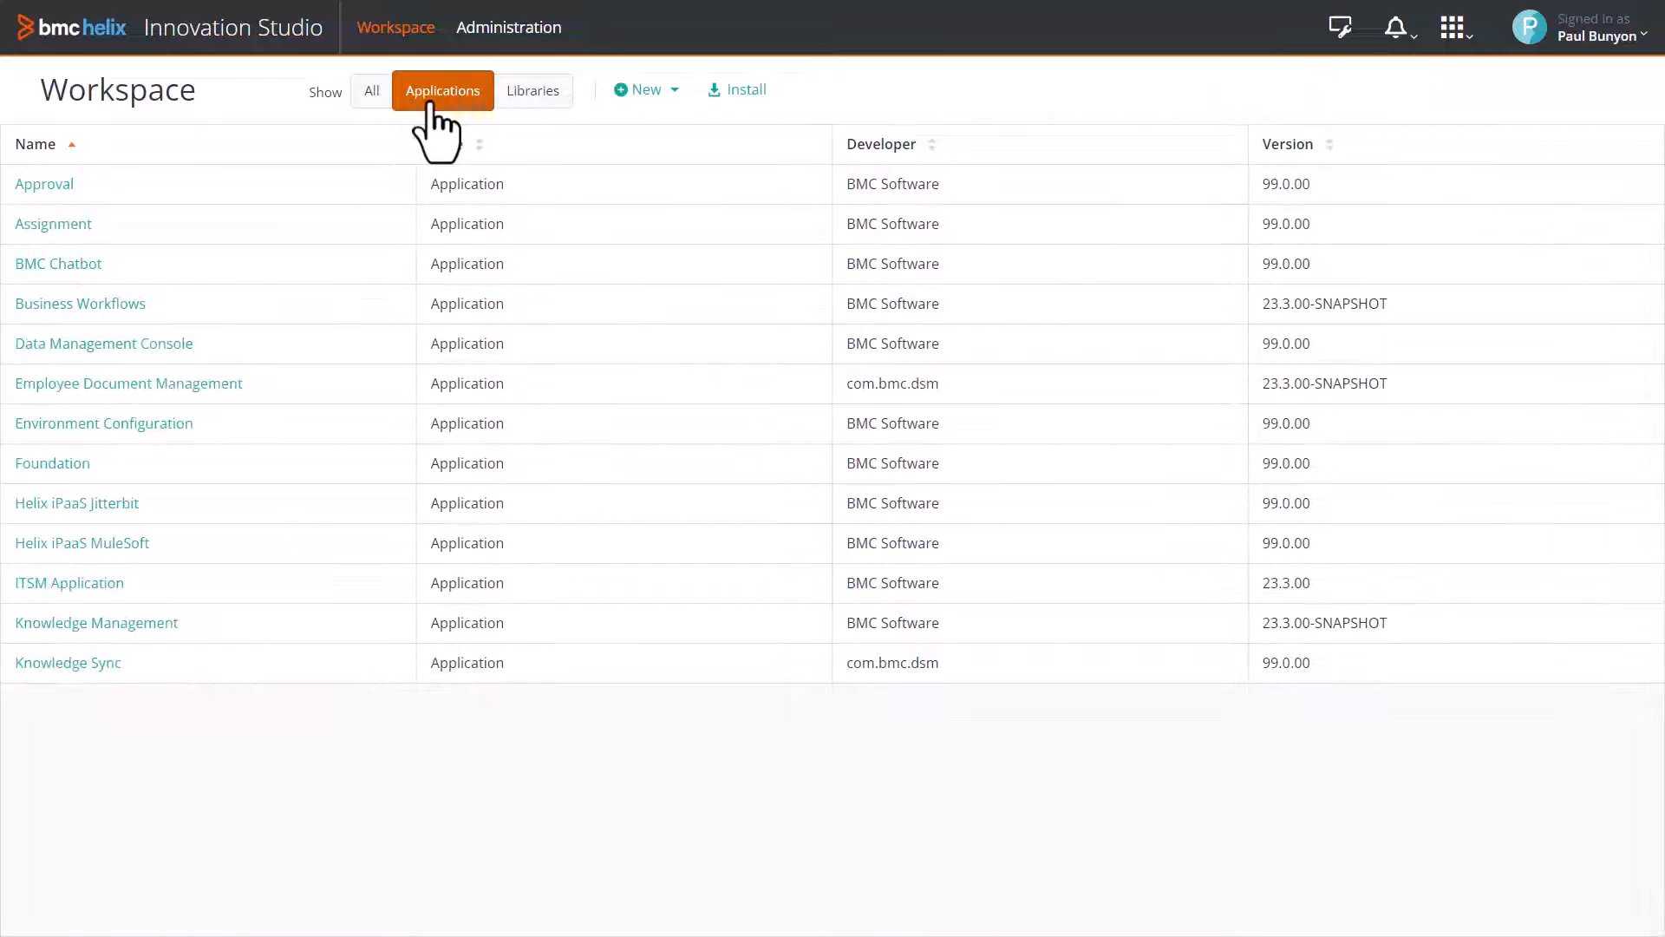
left_click(70, 582)
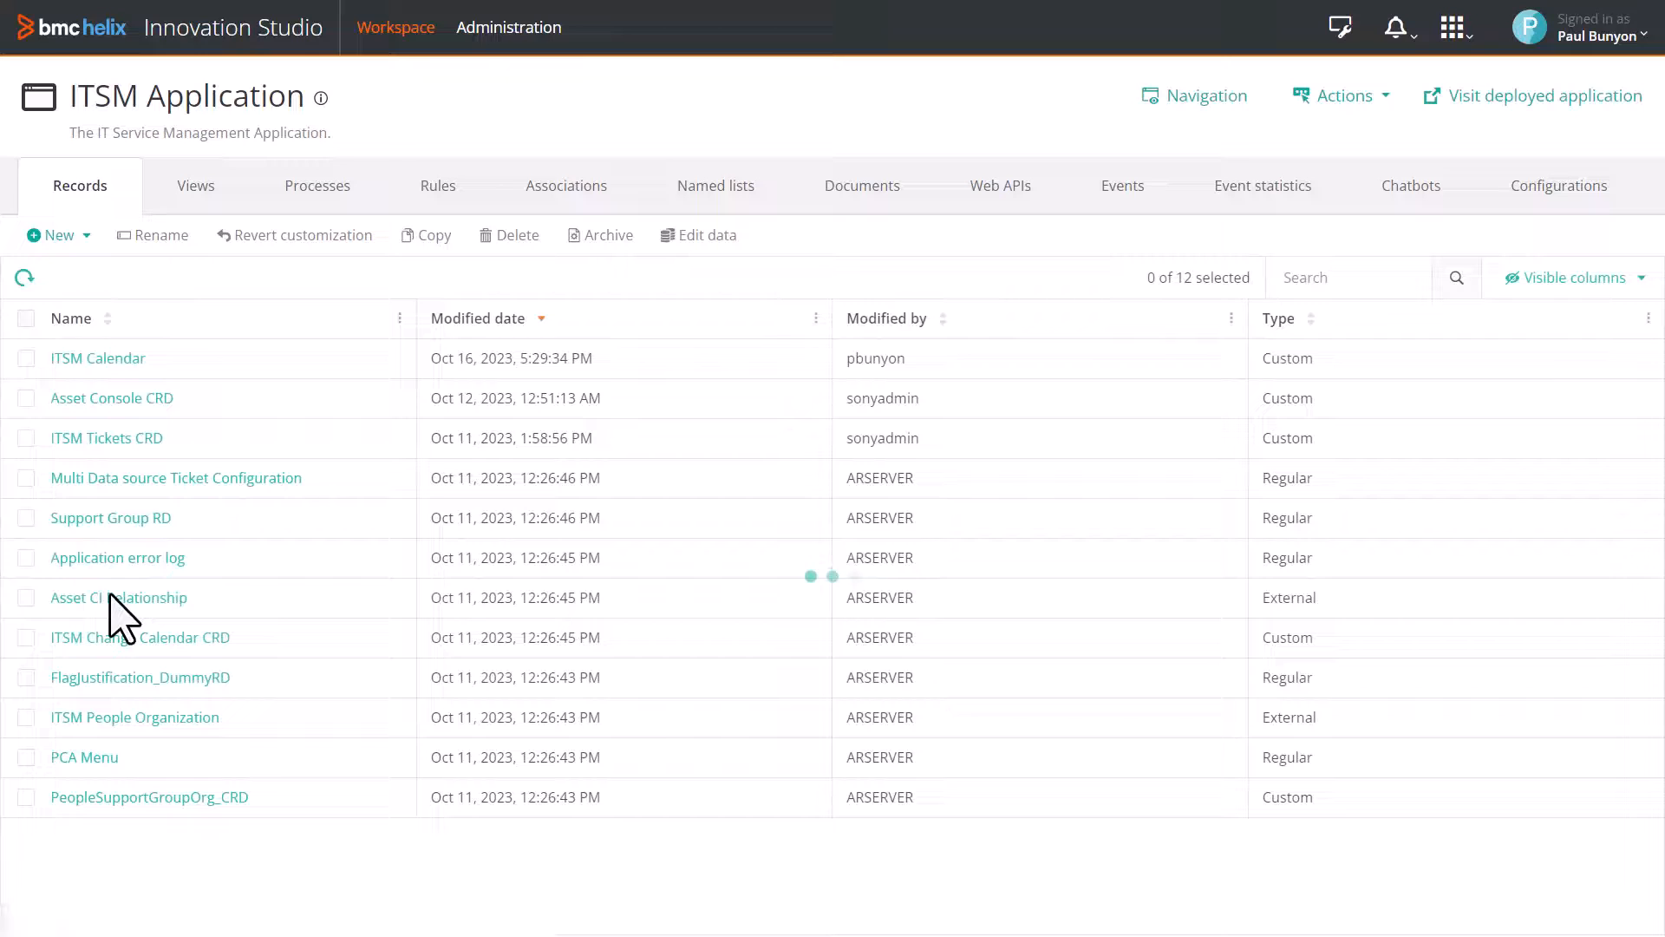
left_click(195, 185)
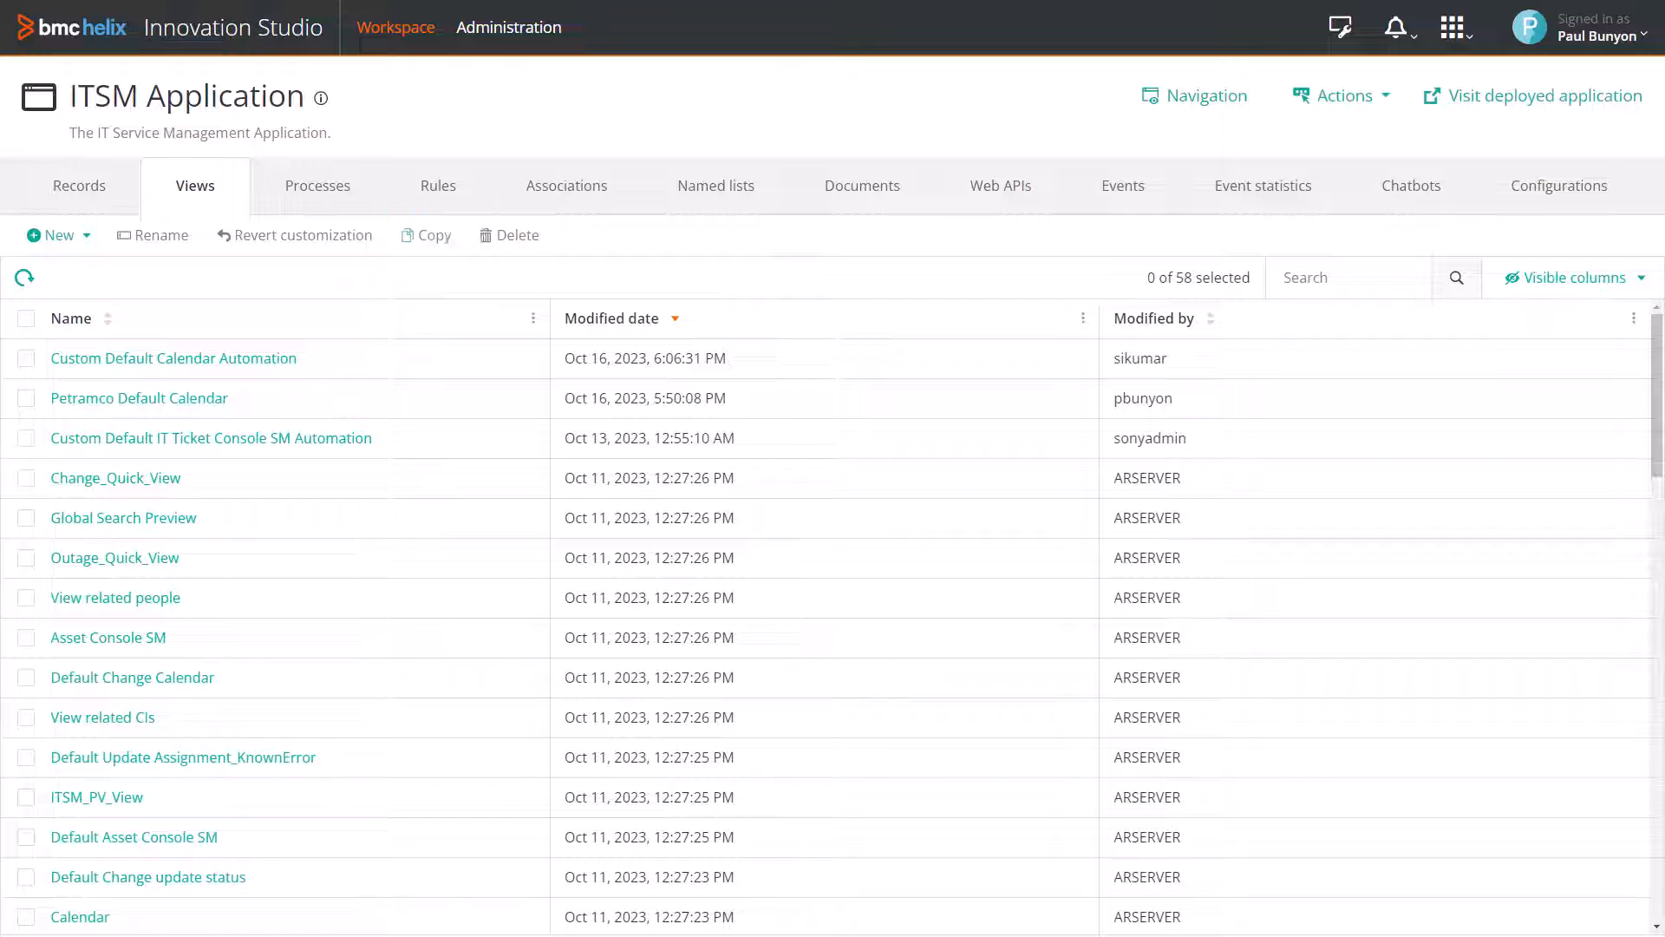
type("incident")
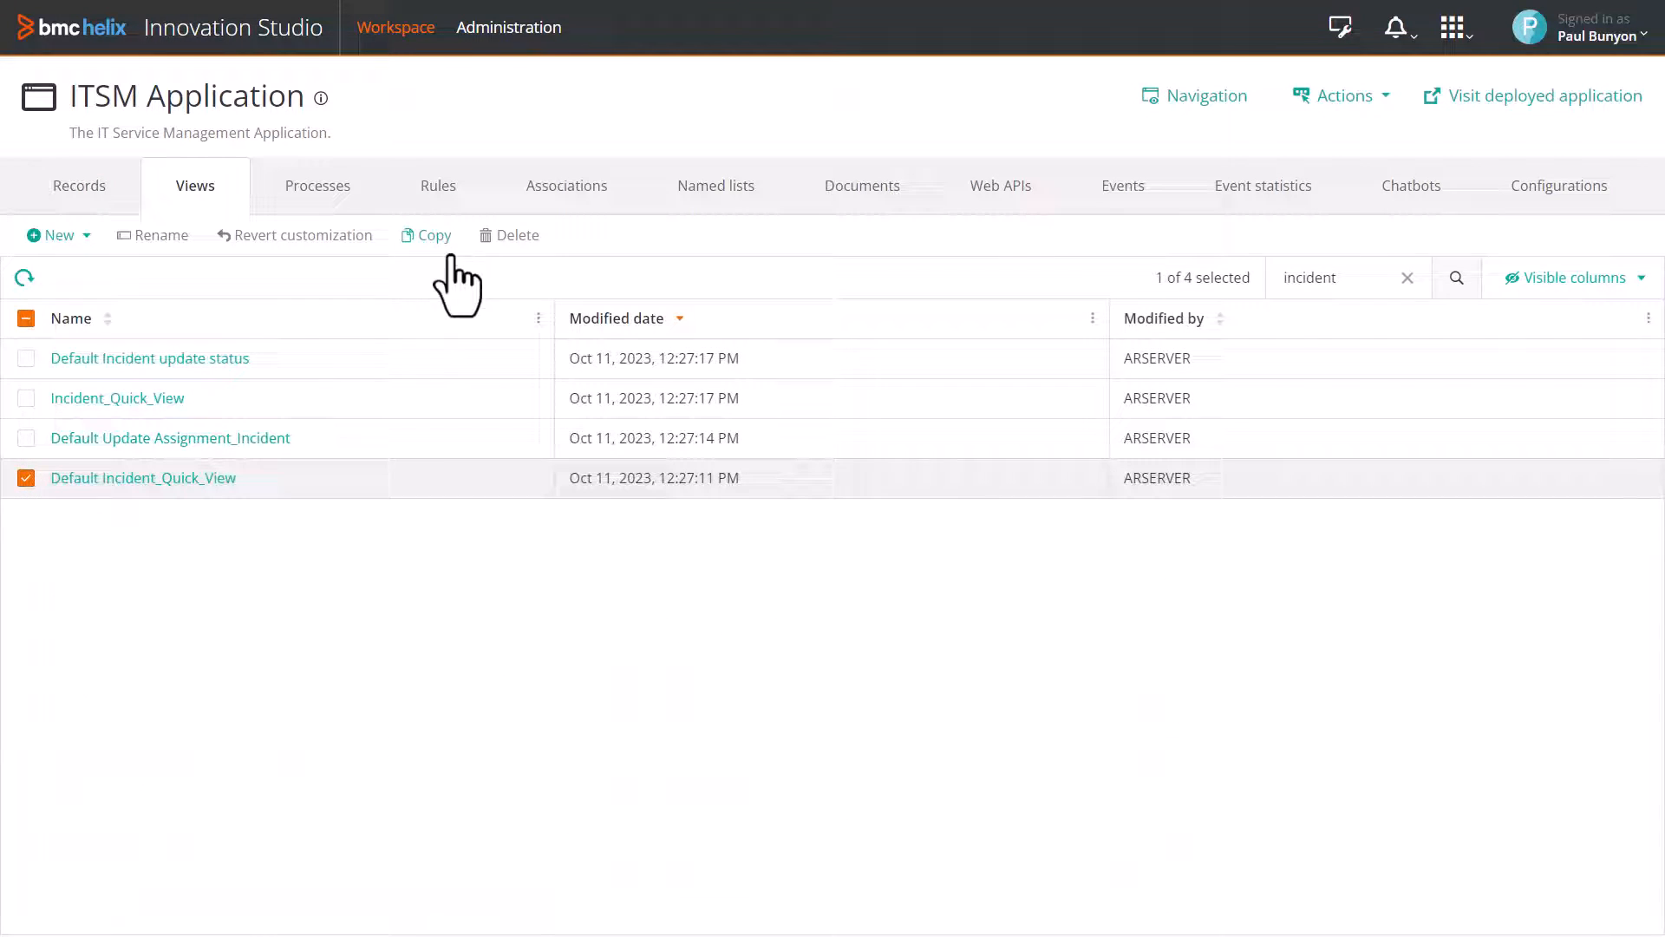
left_click(432, 235)
type("Petramco_WO_Quick_View")
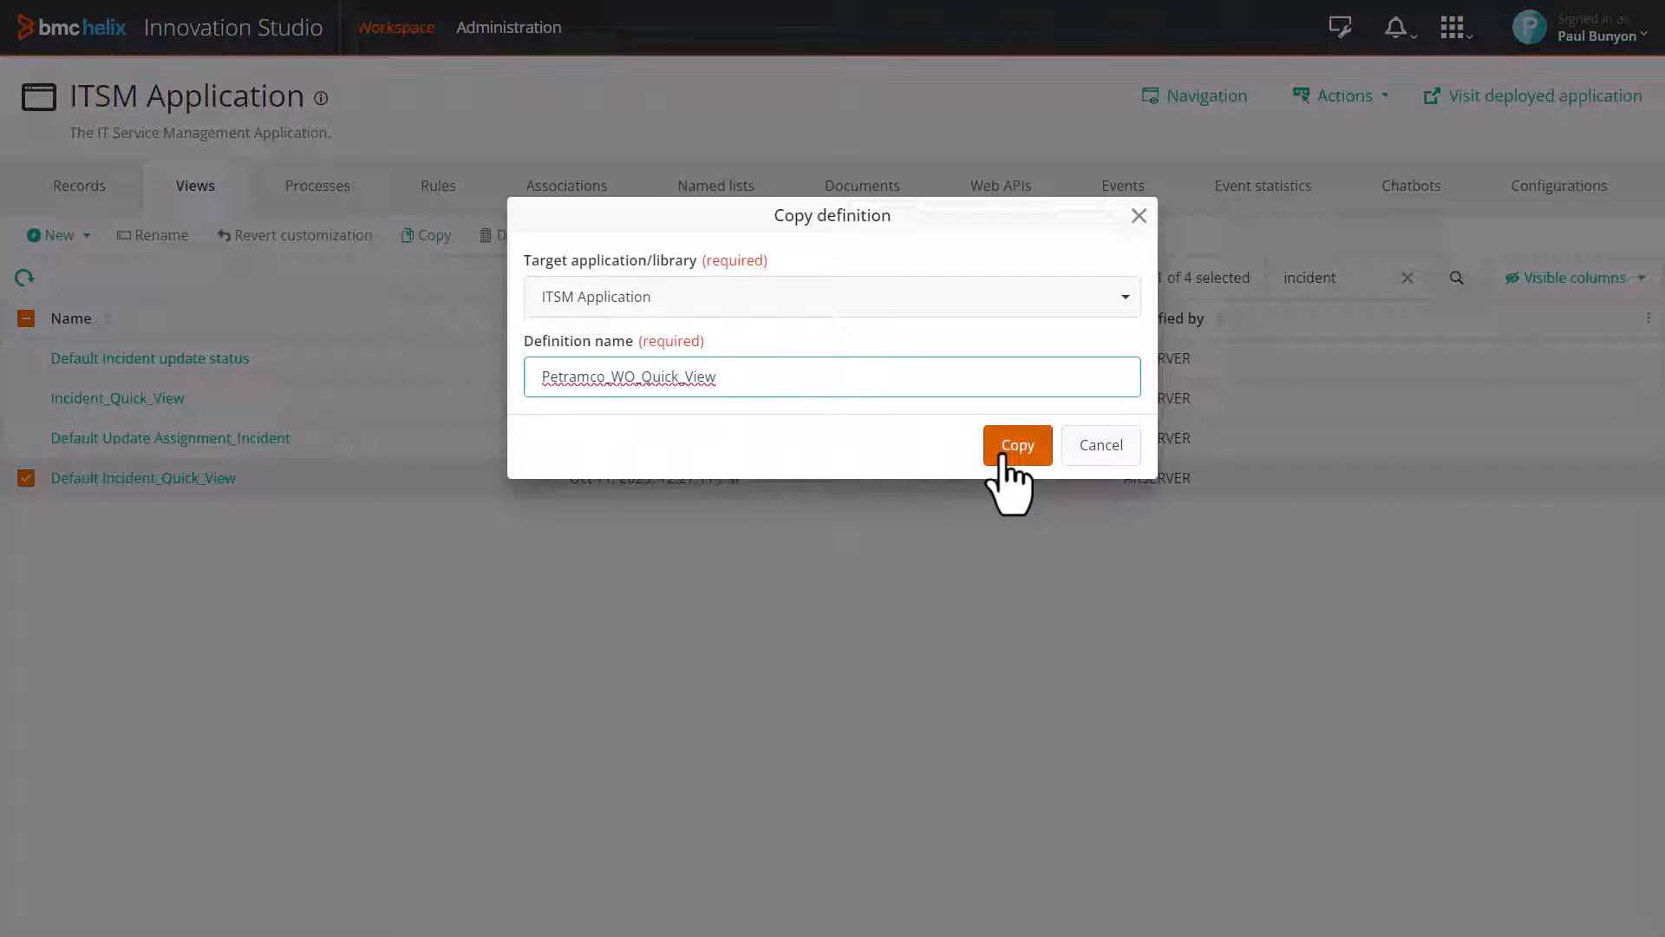
left_click(1014, 444)
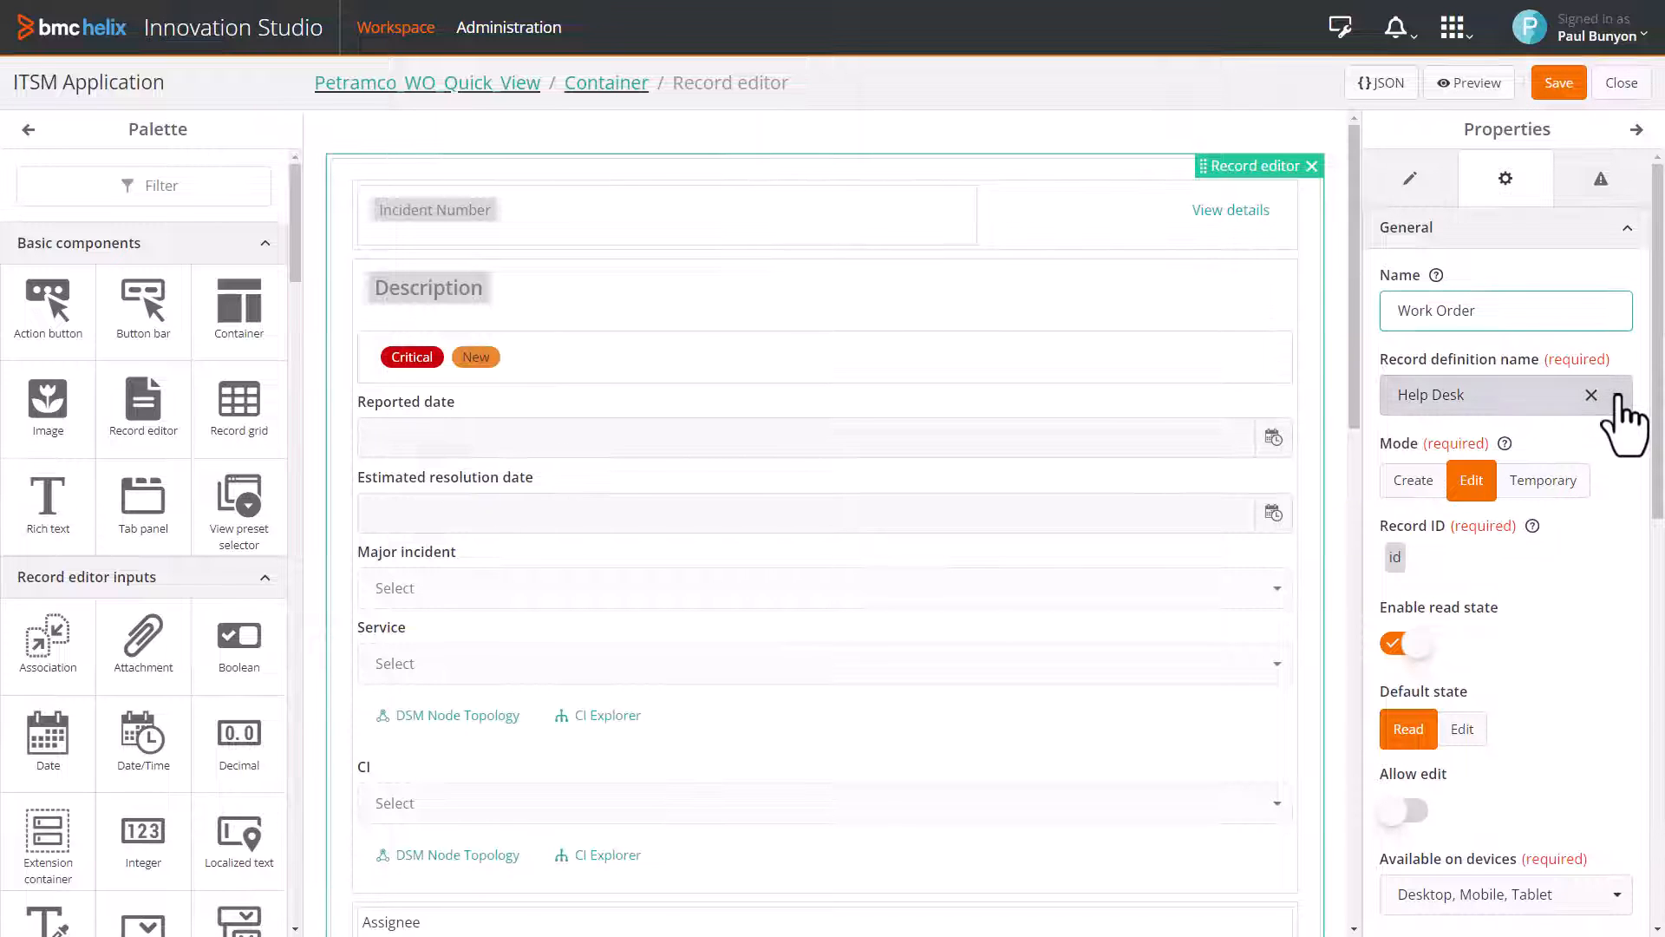
Step: Rebind the view's record editor from Help Desk to WorkOrder with all required fields
left_click(1590, 394)
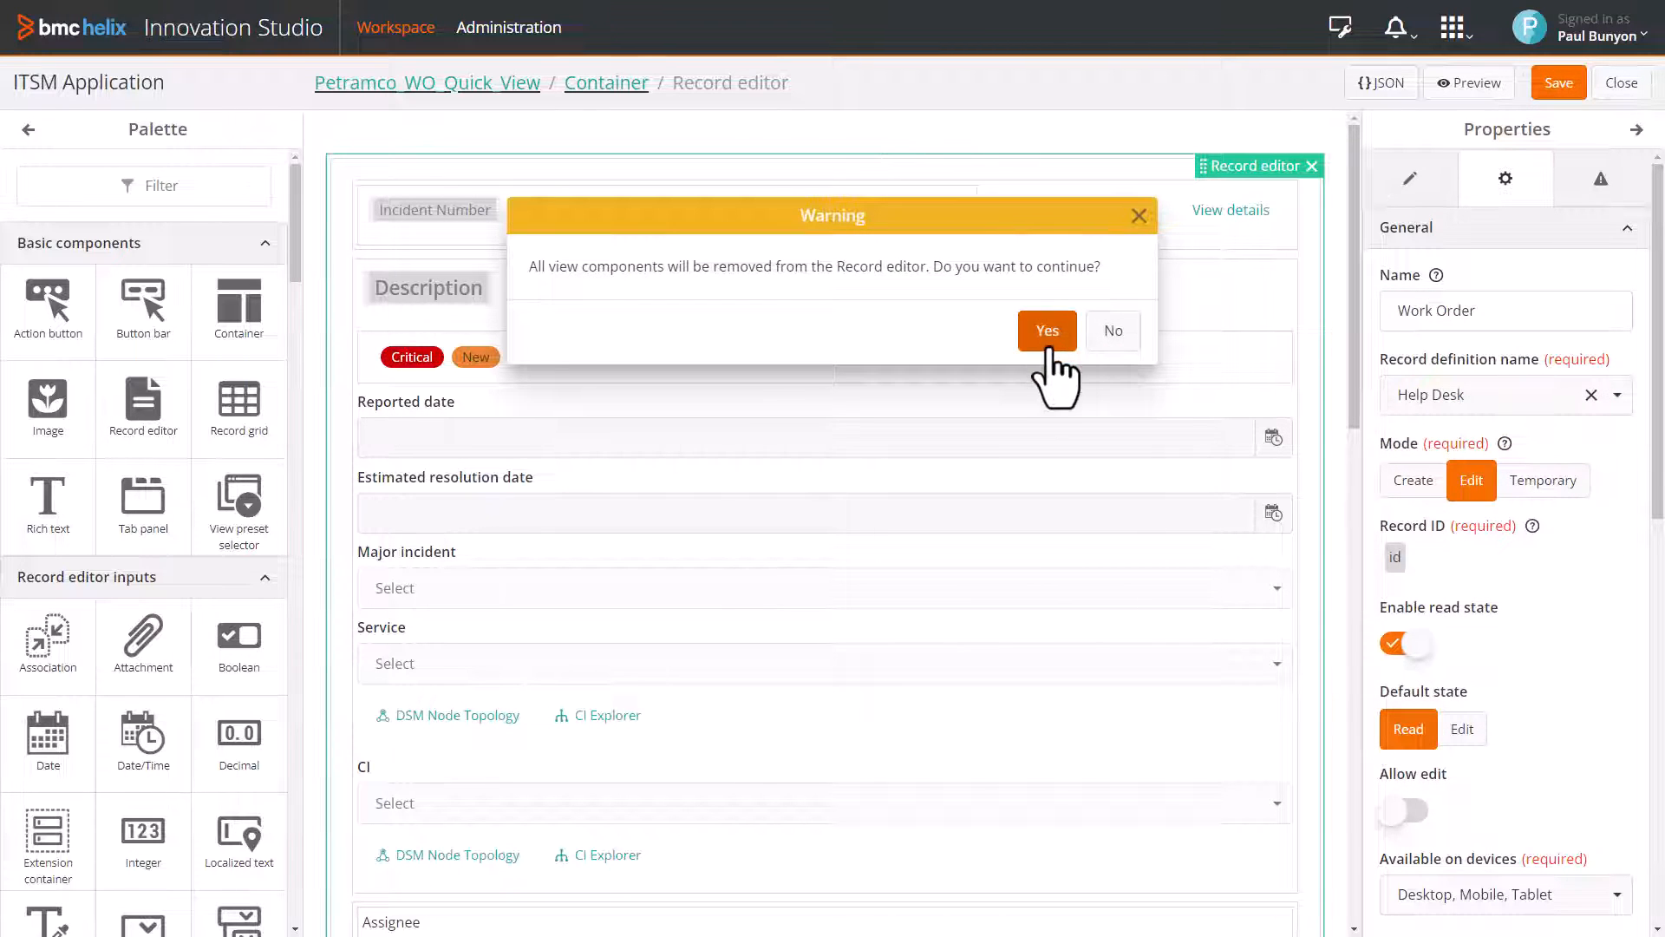
left_click(1046, 330)
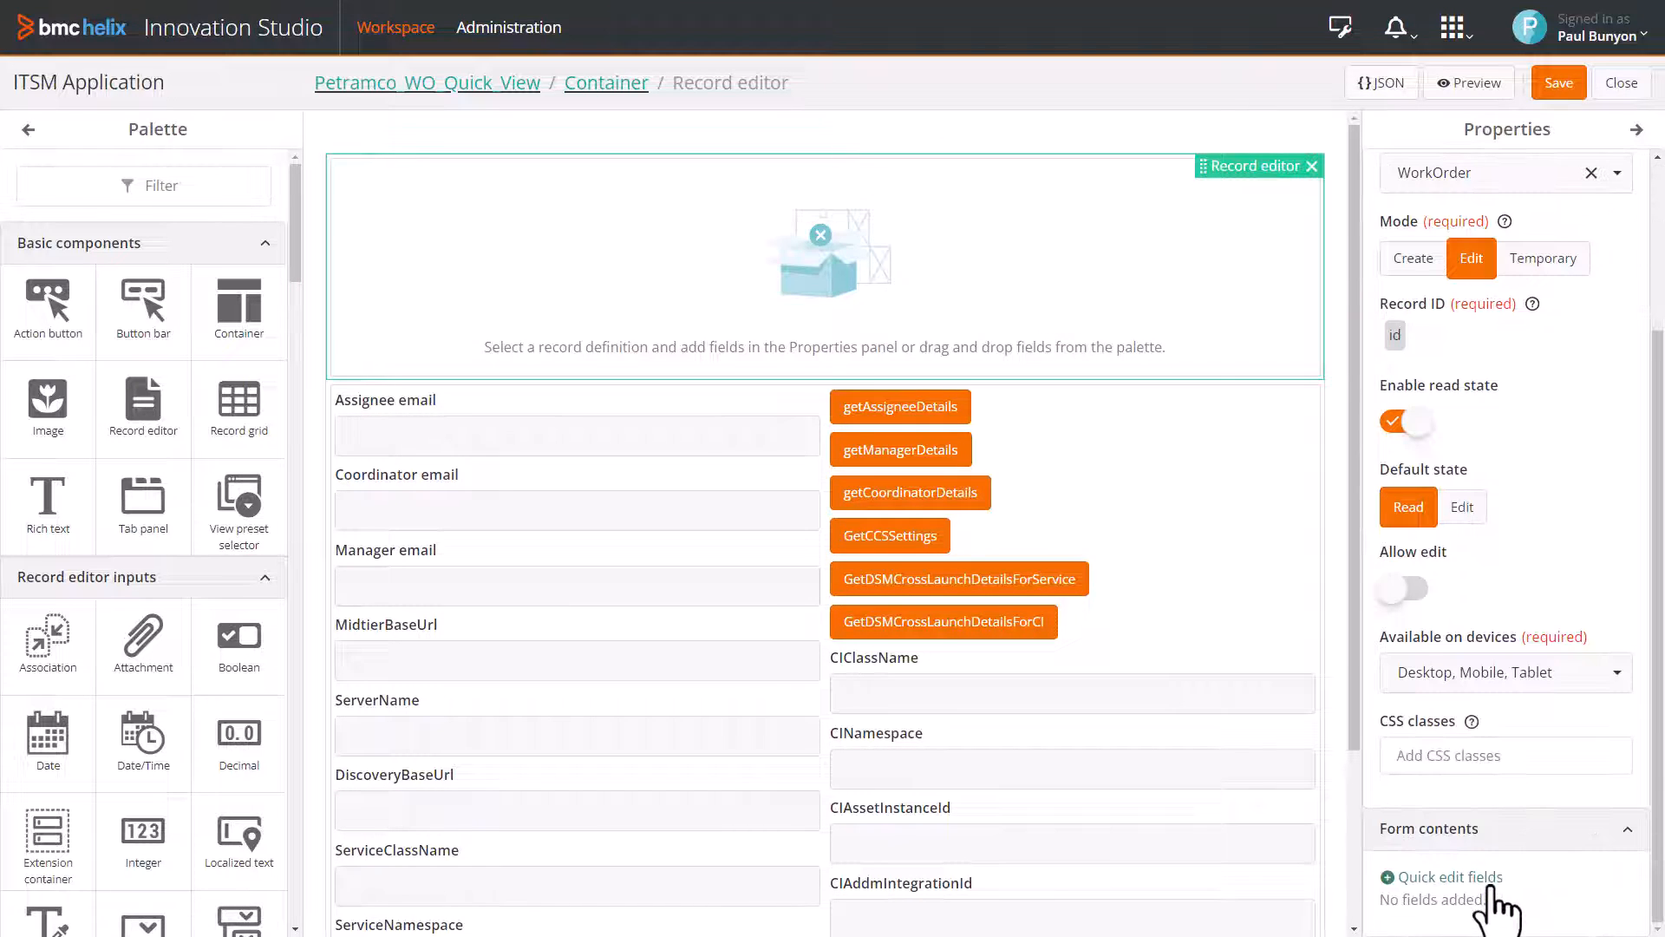
left_click(1449, 876)
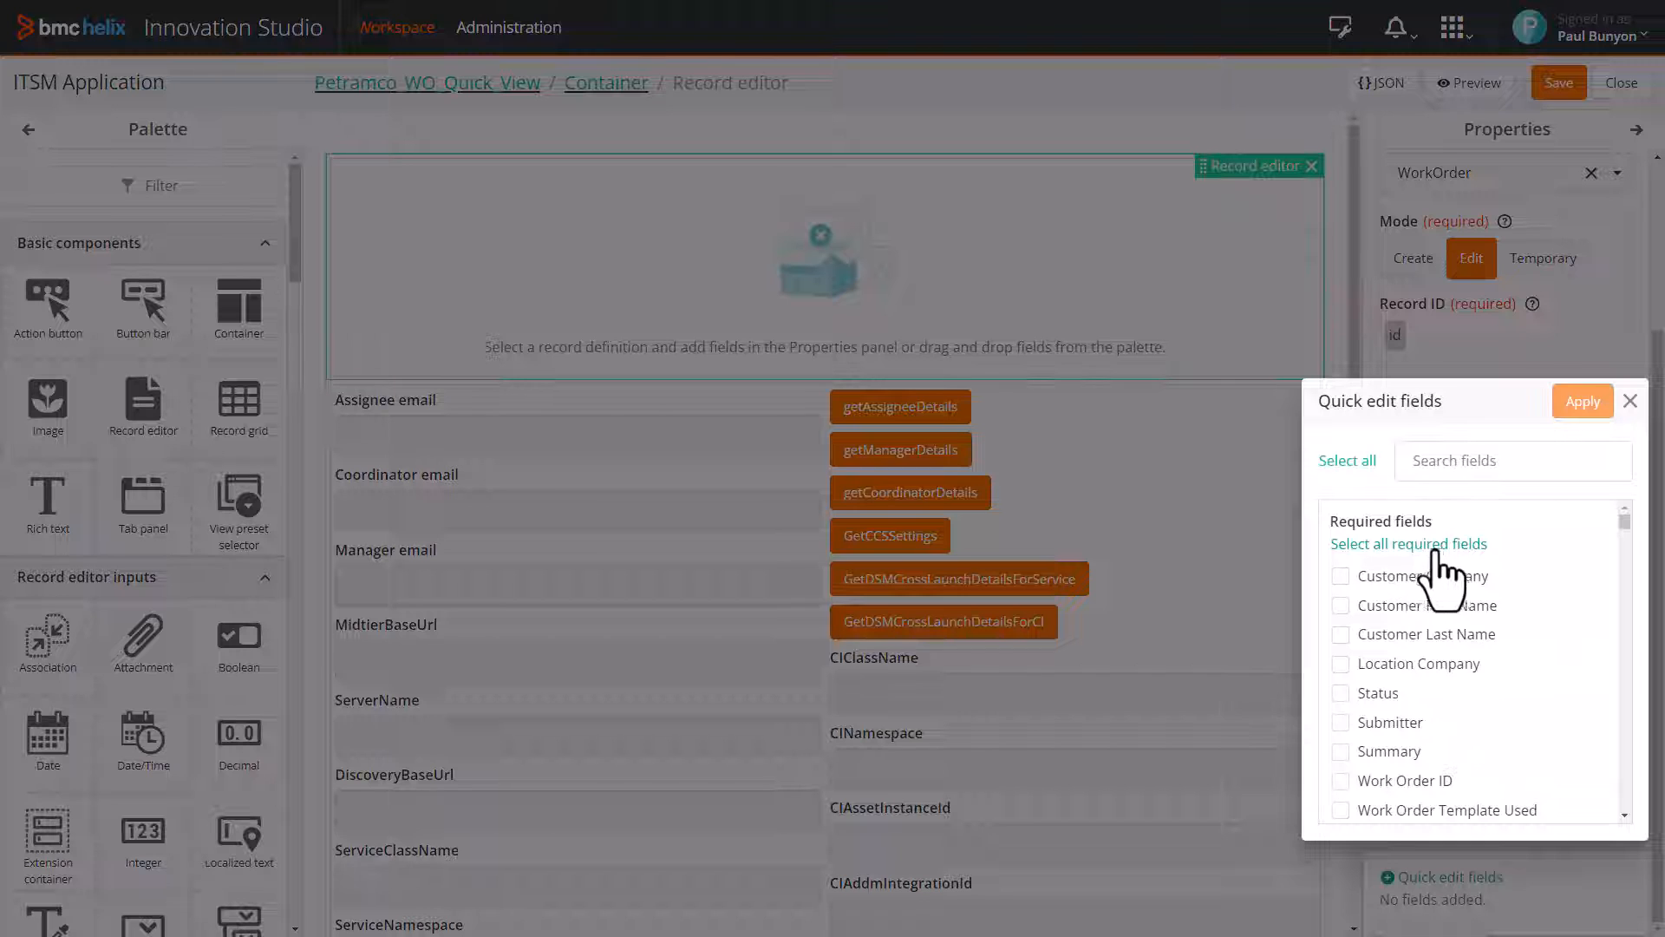
left_click(1409, 543)
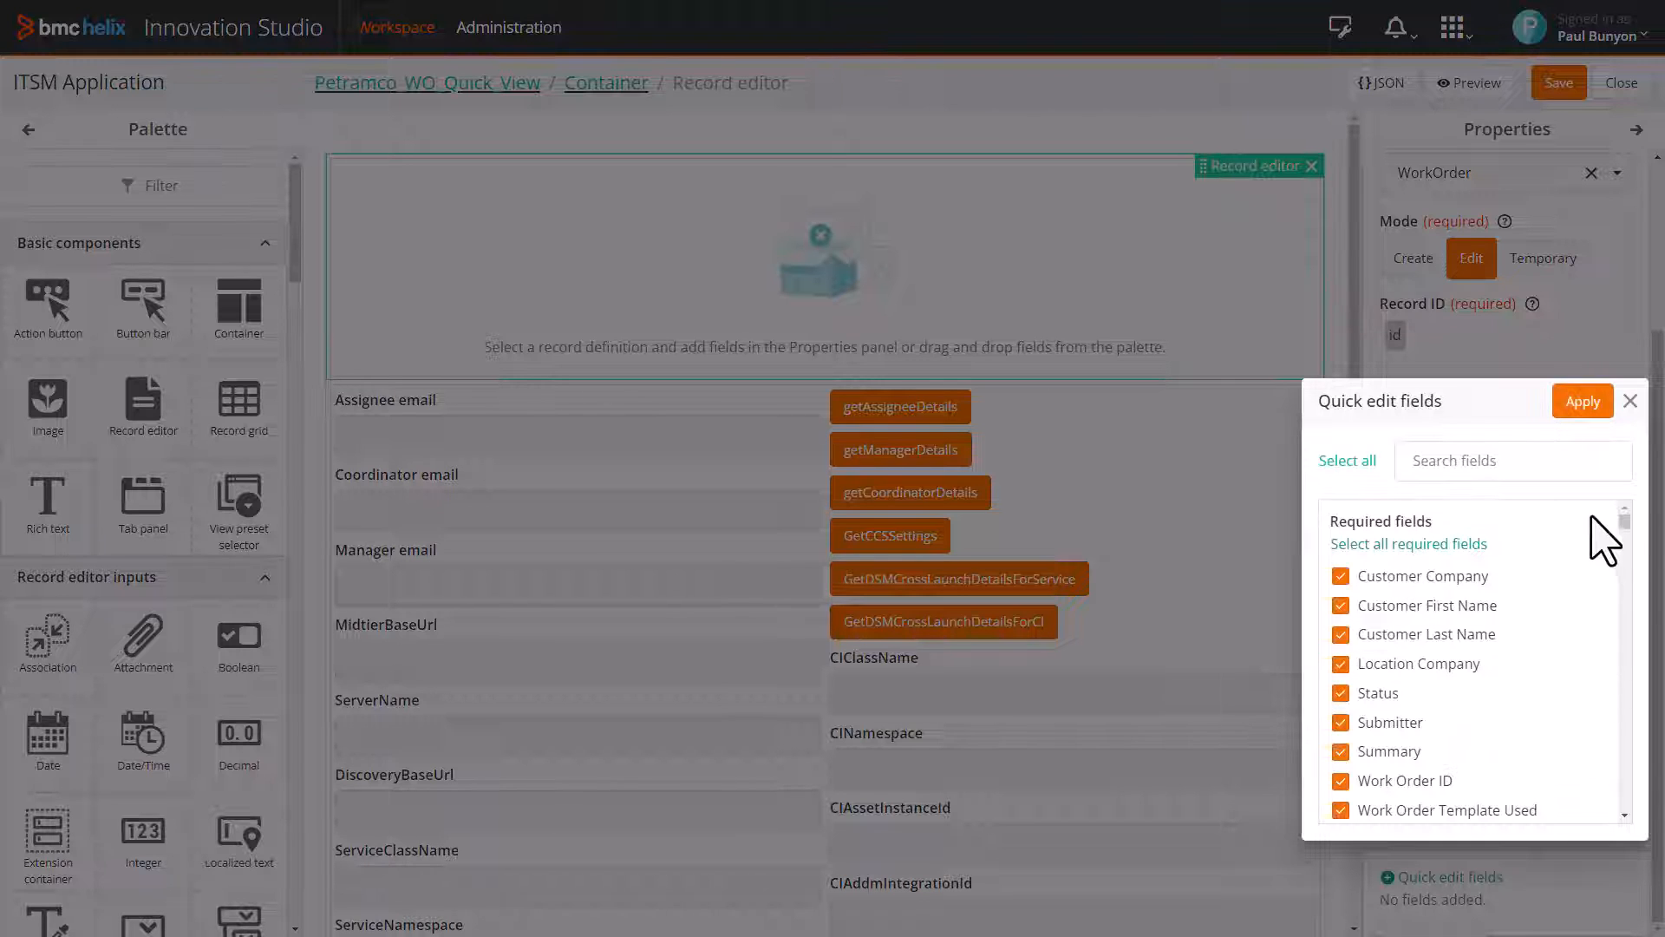
left_click(1581, 400)
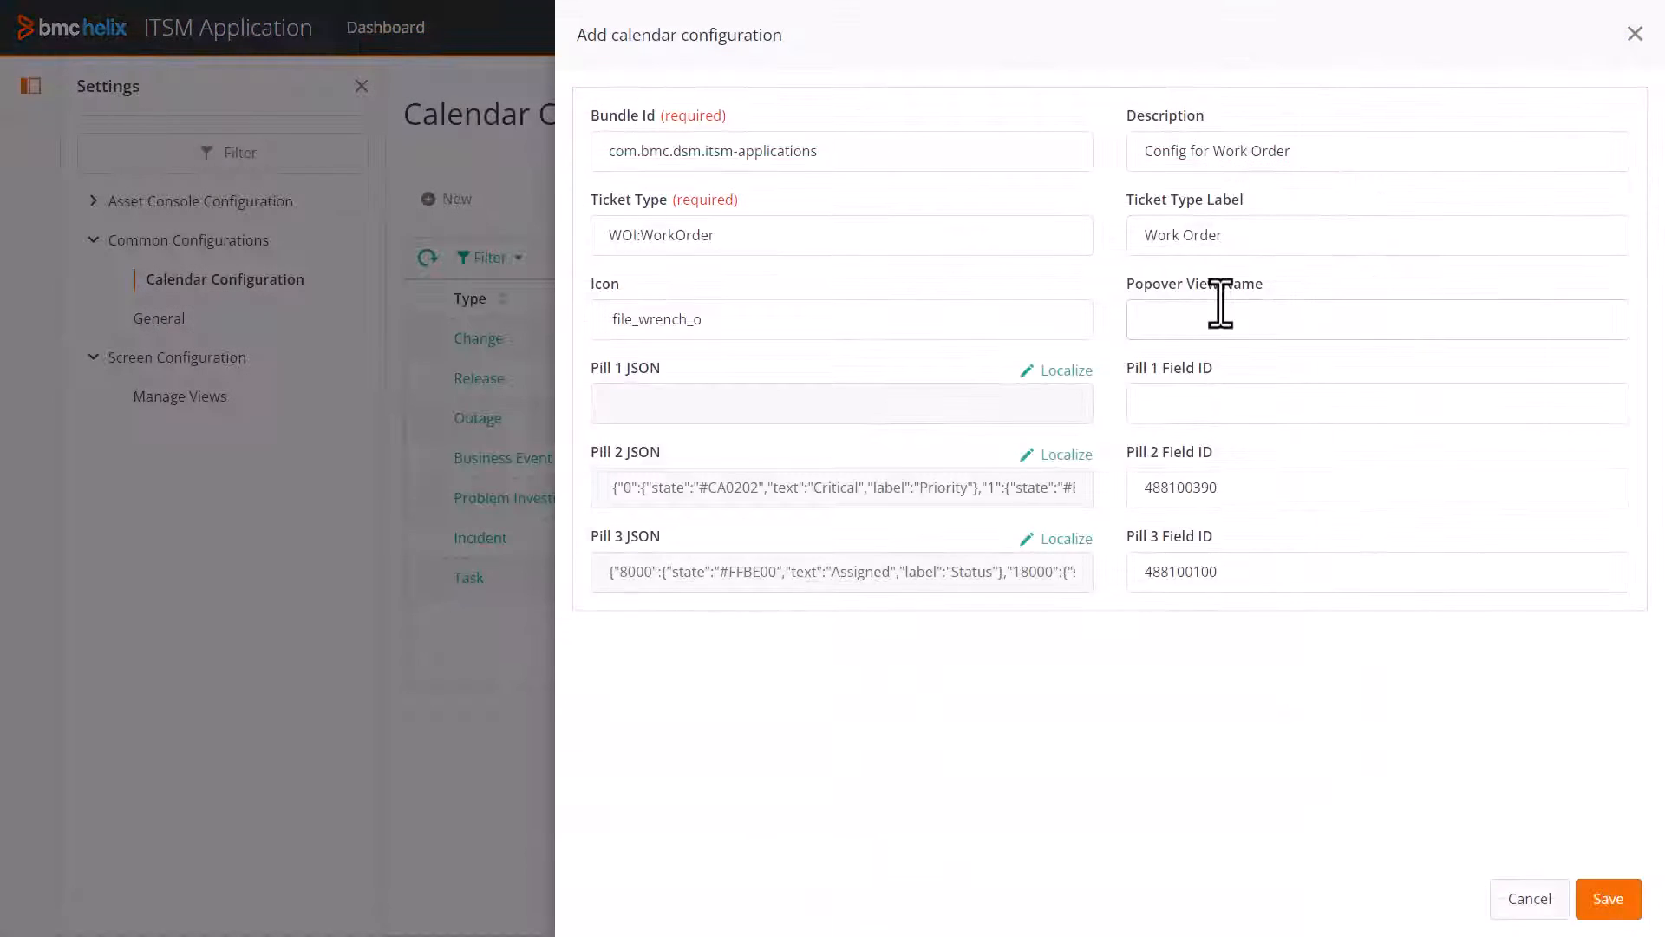
Step: Save the Work Order configuration with popover view com.bmc.dsm.itsm-applications:Petramco_WO_Quick_View
type("com.bmc.dsm.itsm-applications:Petramco_WO_Quick_View")
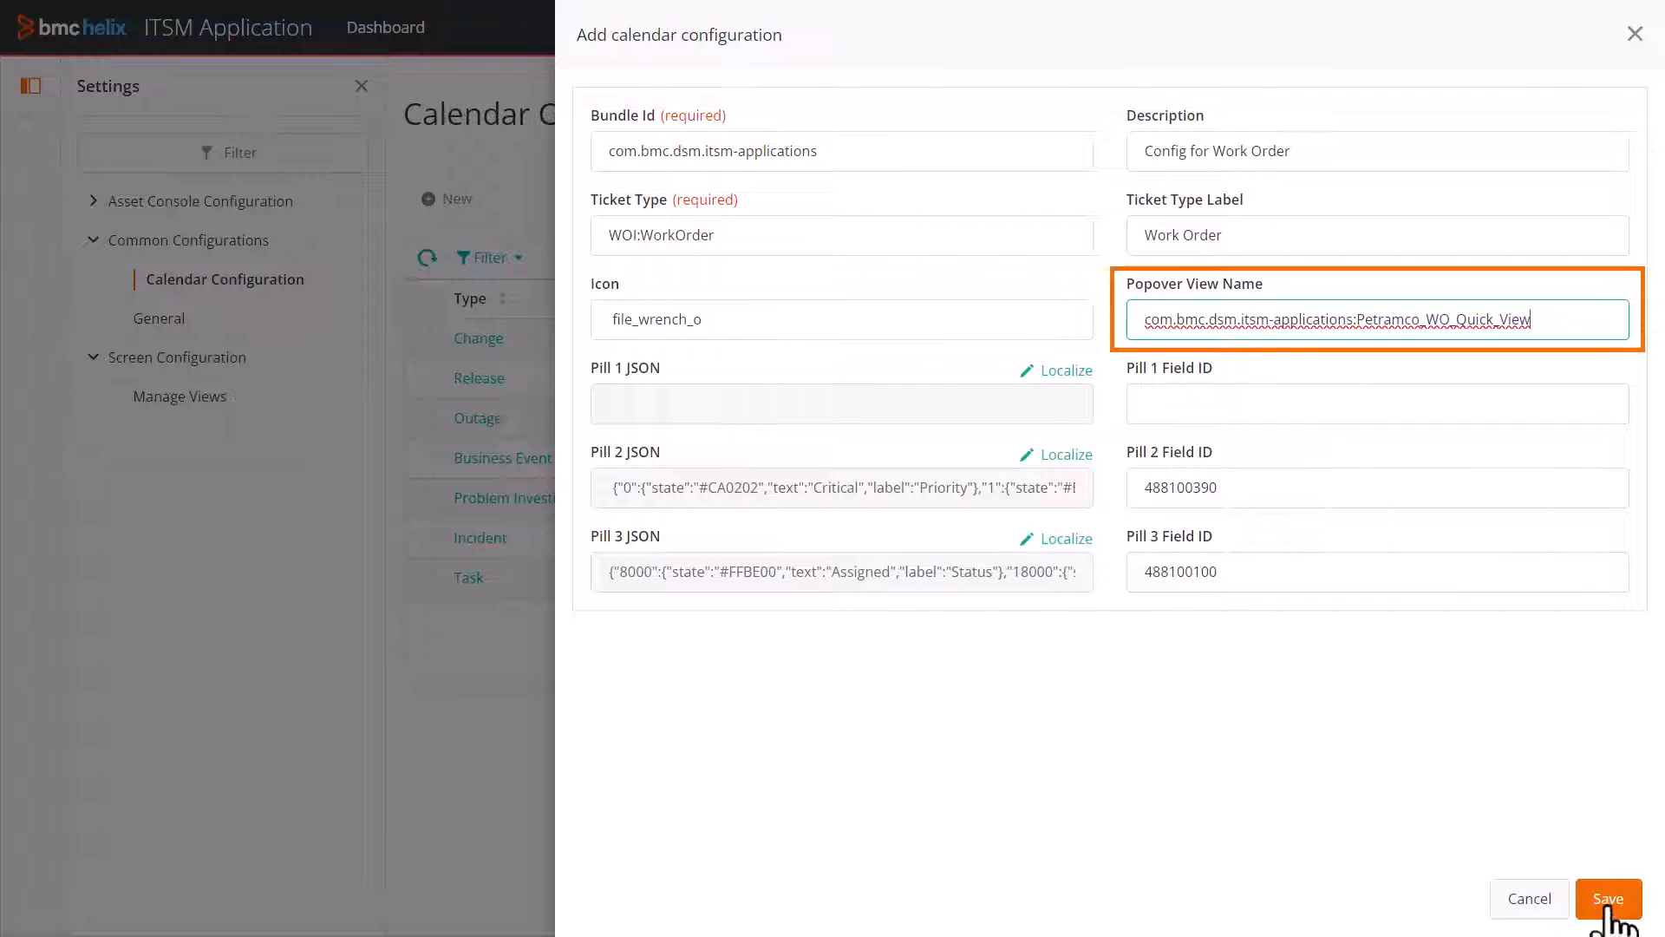
left_click(1607, 898)
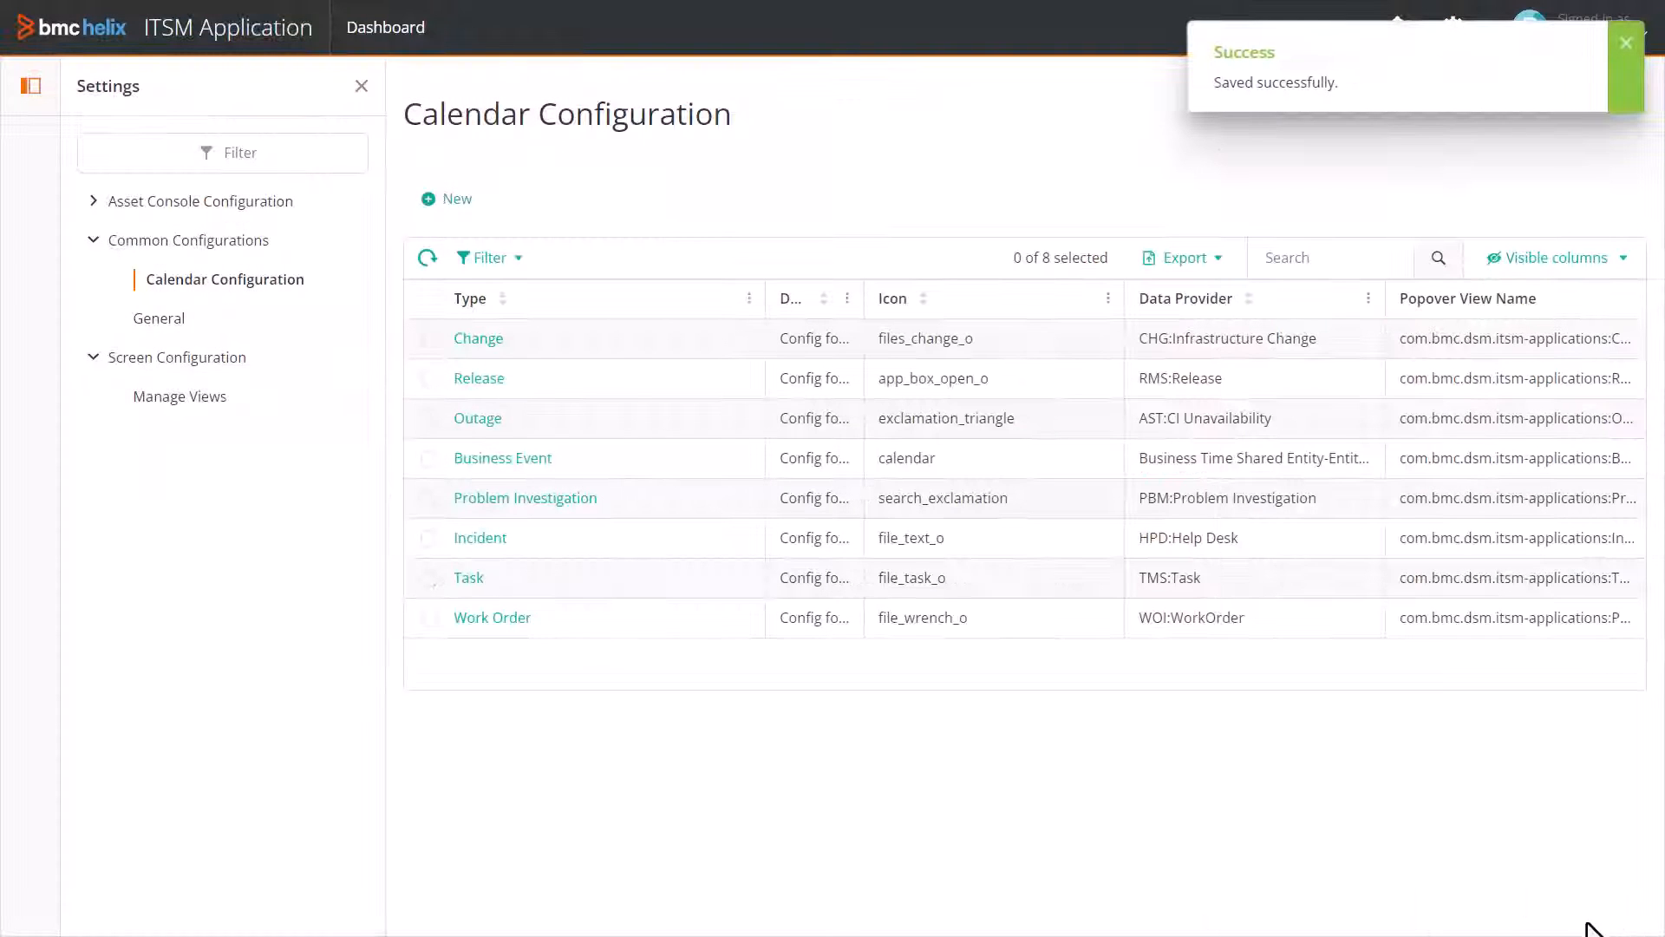
left_click(492, 617)
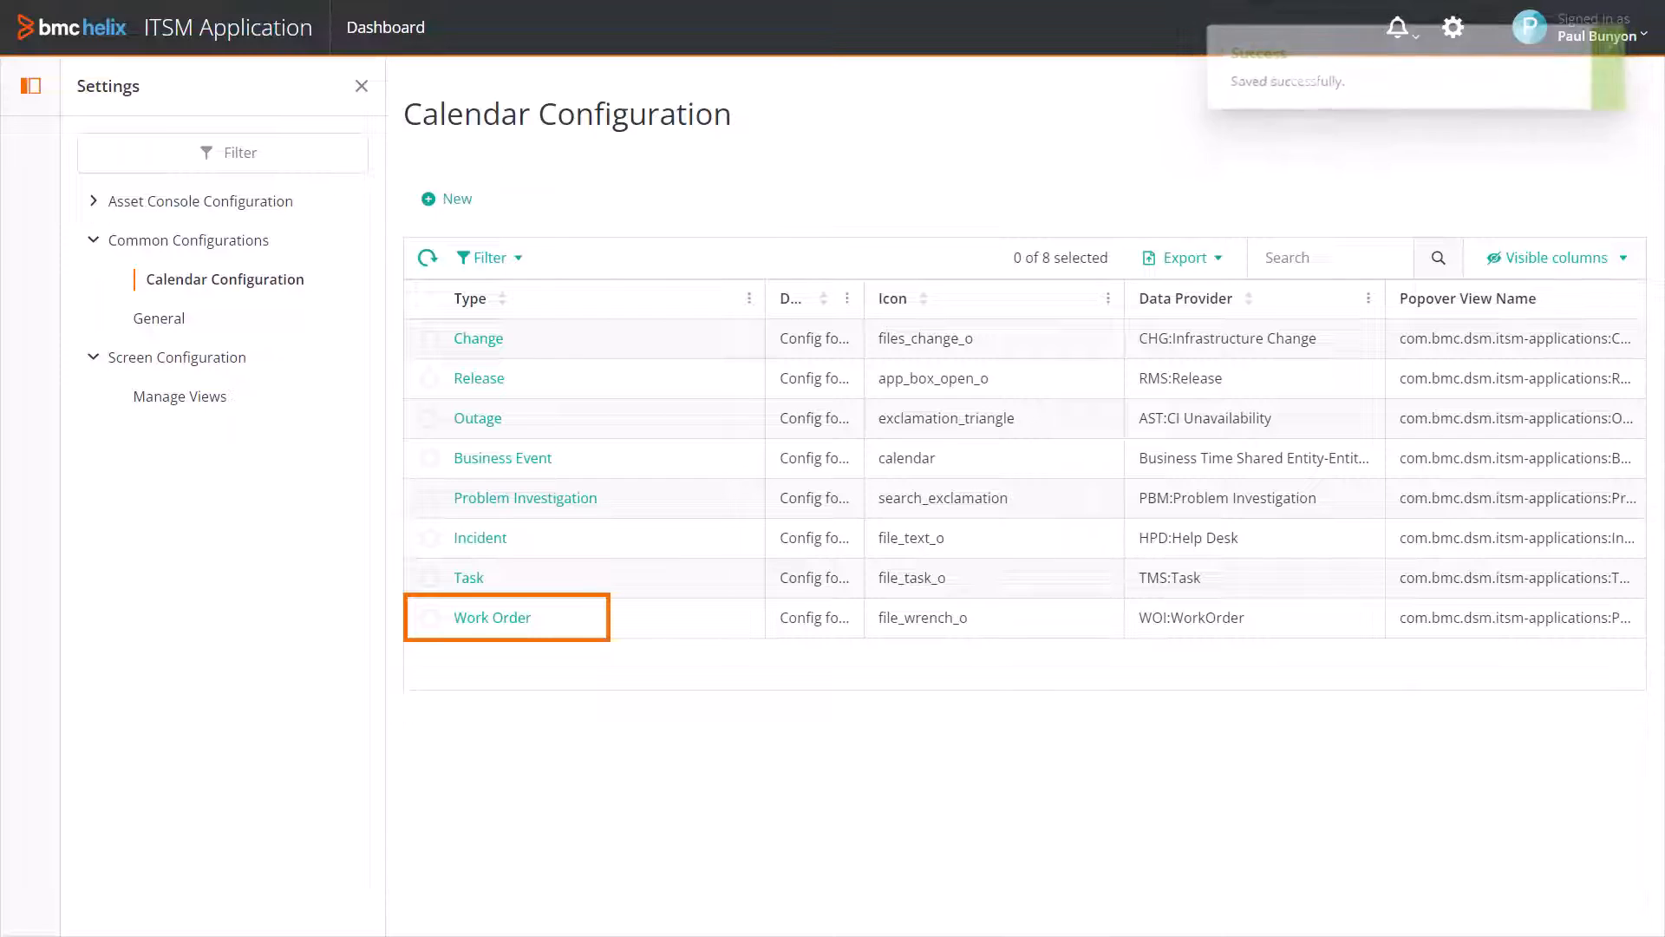
left_click(491, 617)
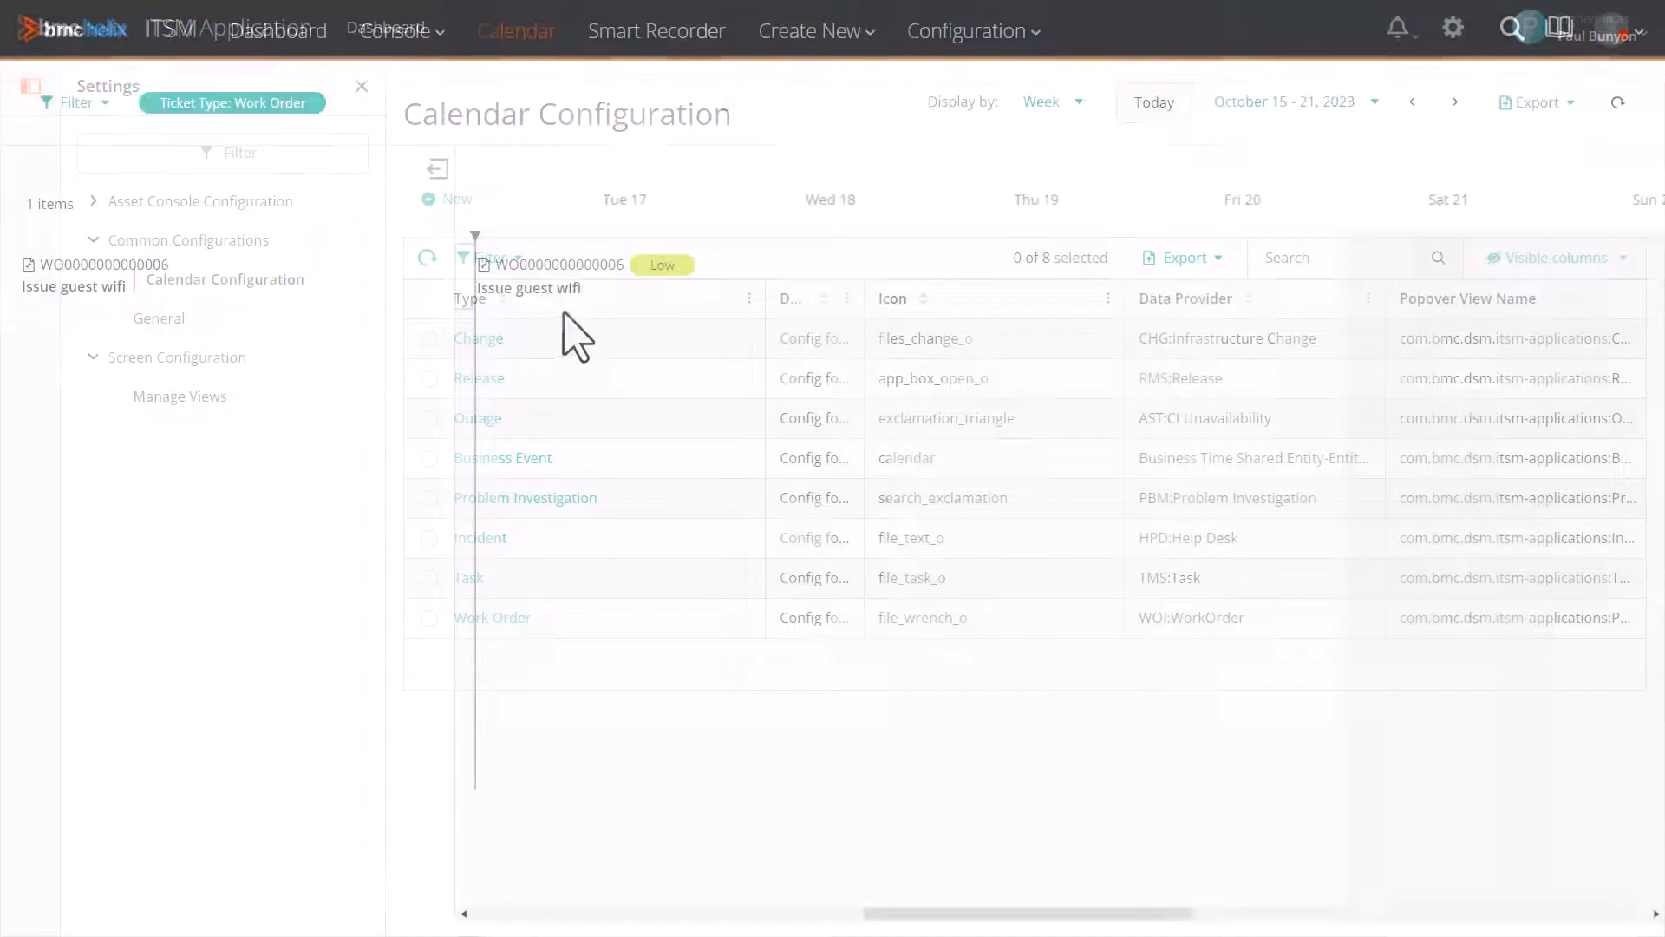